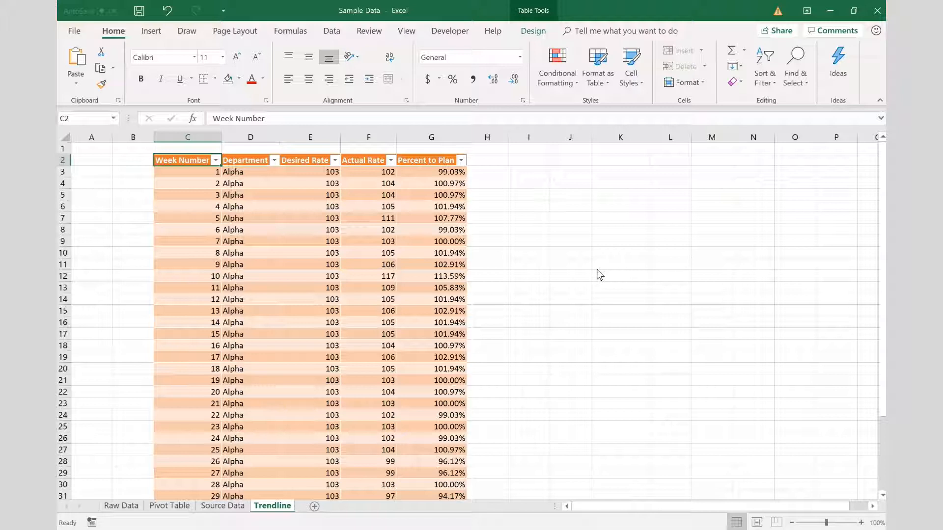
{"action": "mouse_move", "coordinate": [412, 173]}
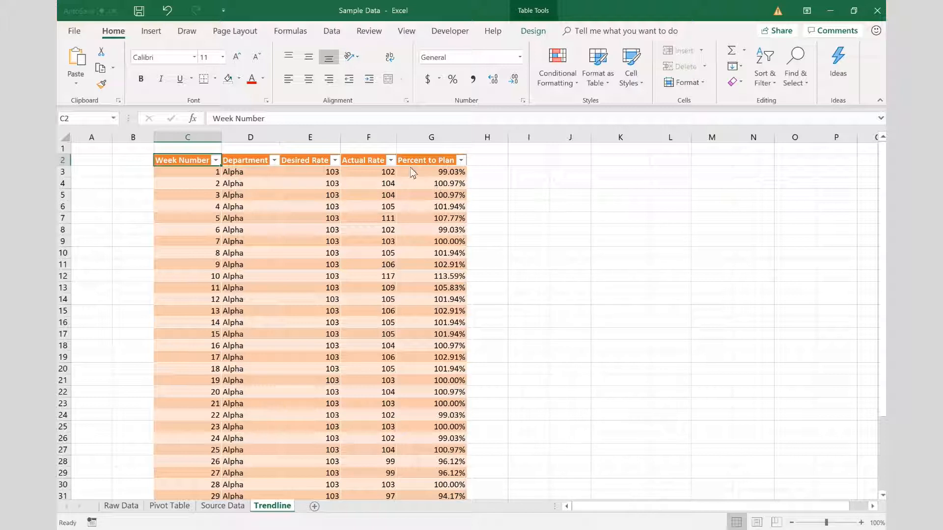
{"action": "mouse_move", "coordinate": [278, 160]}
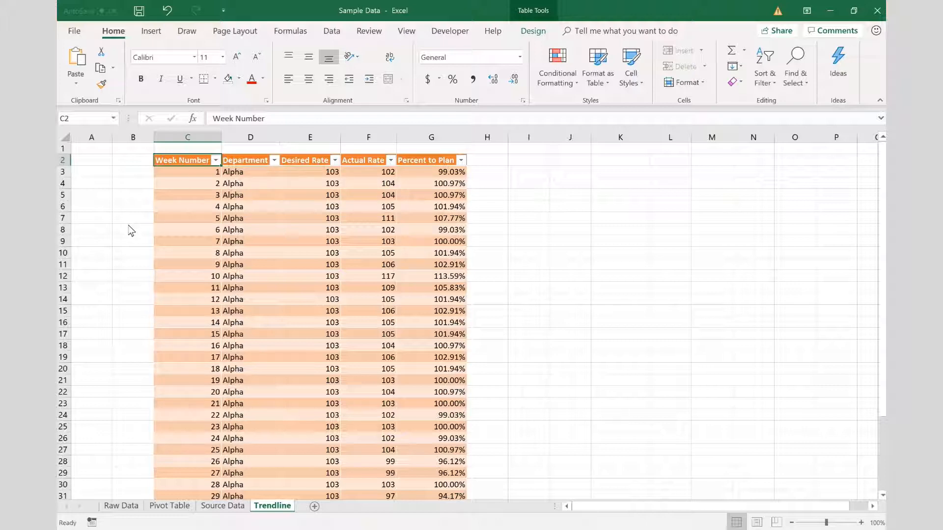
Step: Review the table's Department, Actual Rate and Percent to Plan cells for week 1
{"action": "scroll", "scroll_direction": "down", "scroll_amount": 3}
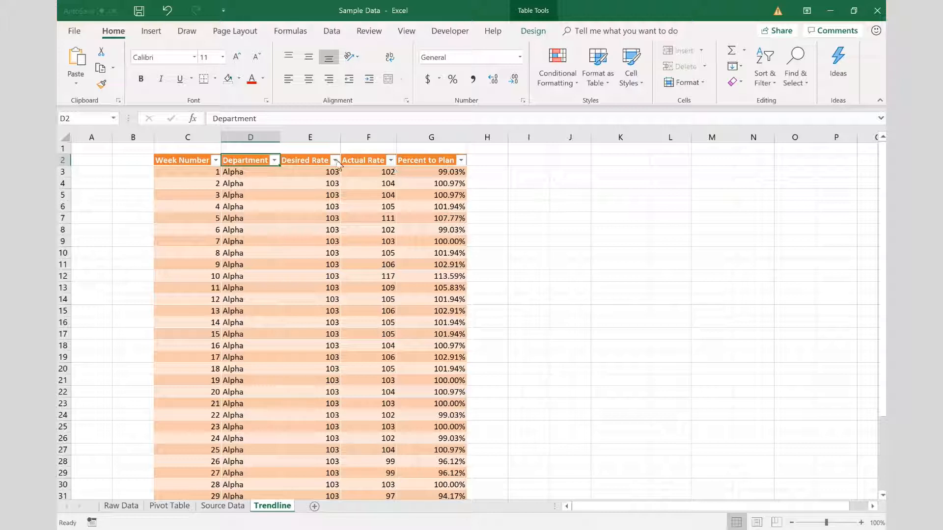
{"action": "left_click", "coordinate": [309, 171]}
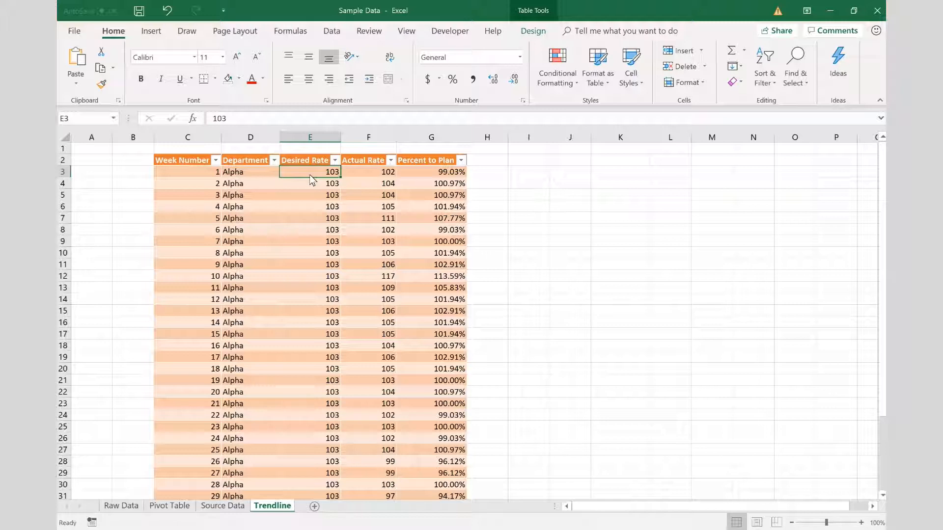
{"action": "mouse_move", "coordinate": [358, 168]}
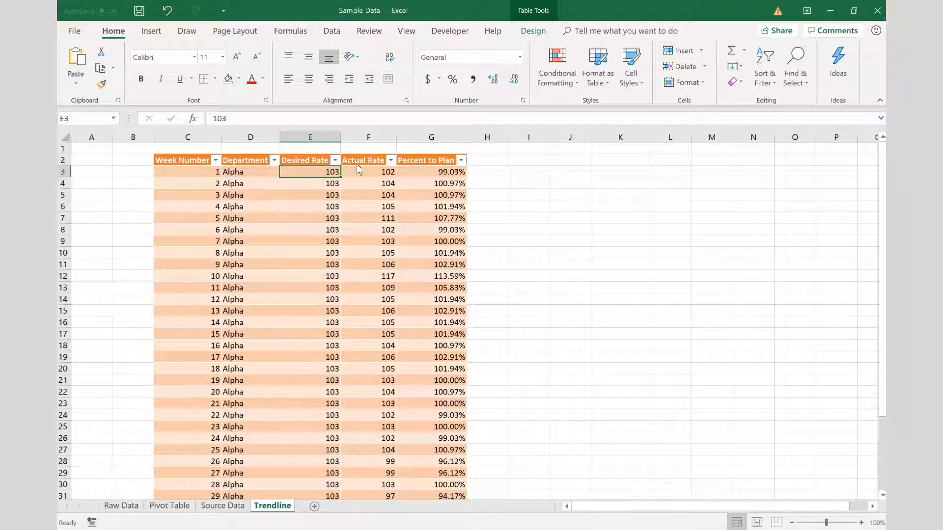
{"action": "left_click", "coordinate": [368, 170]}
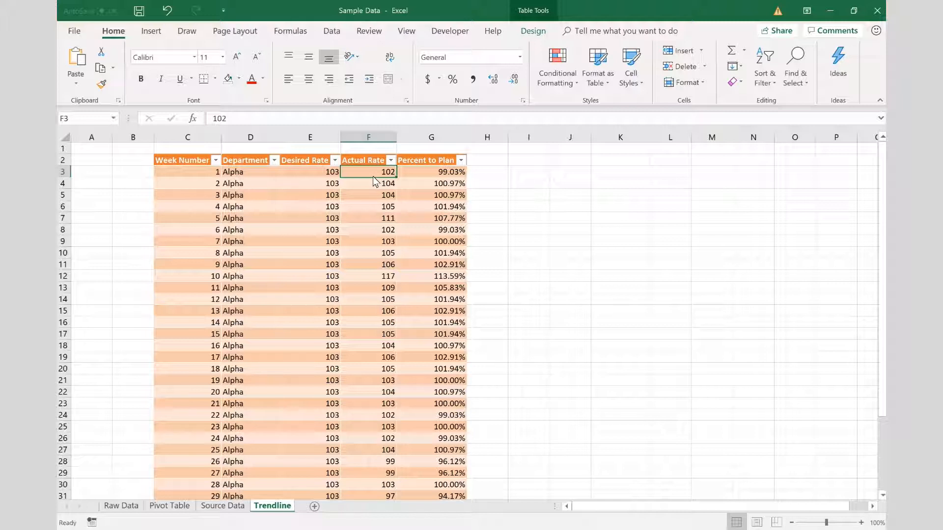
{"action": "left_click", "coordinate": [430, 171]}
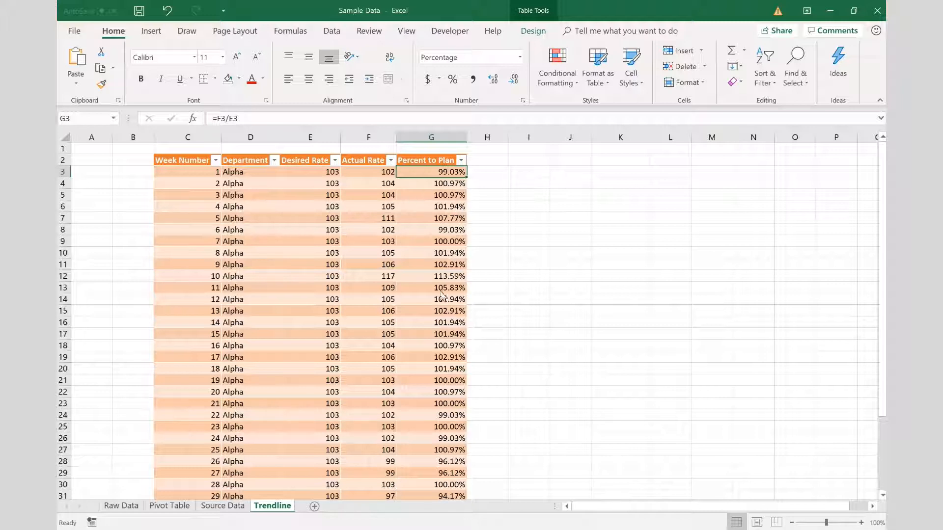
{"action": "mouse_move", "coordinate": [318, 206]}
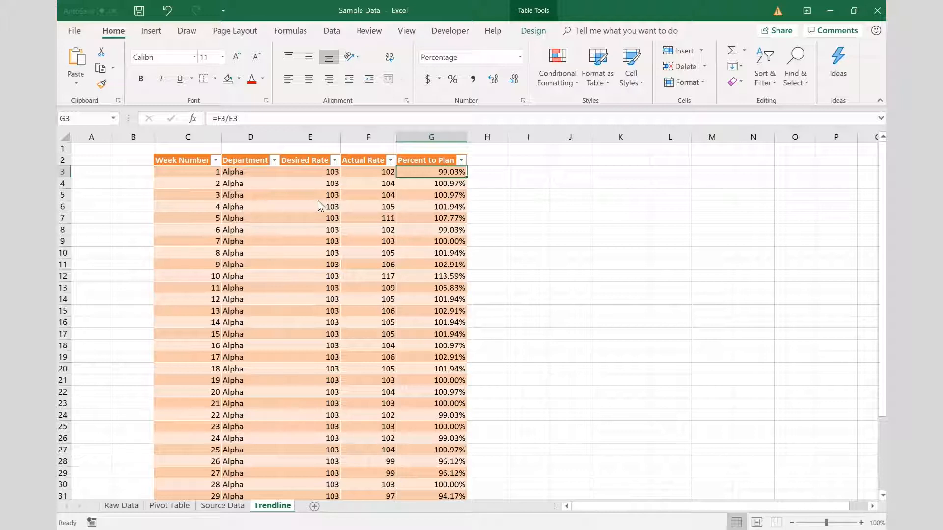
{"action": "mouse_move", "coordinate": [336, 179]}
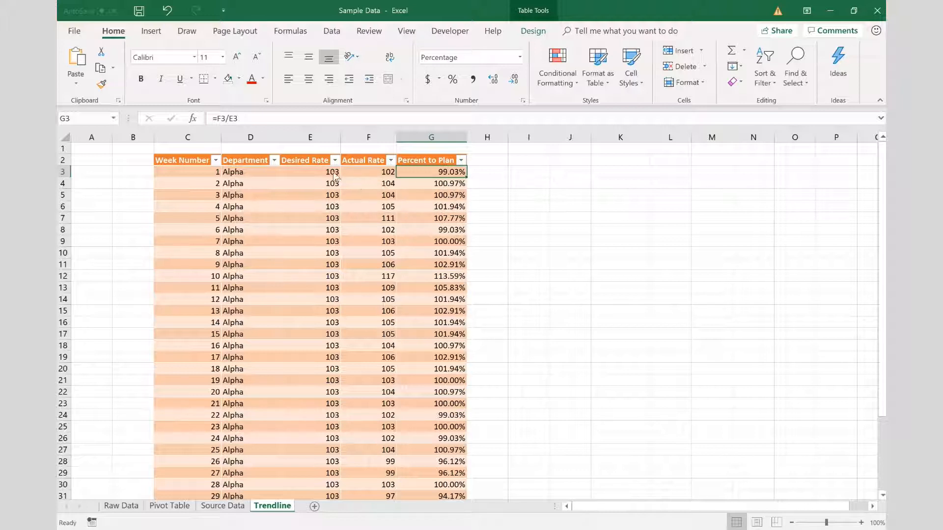
{"action": "left_click", "coordinate": [369, 172]}
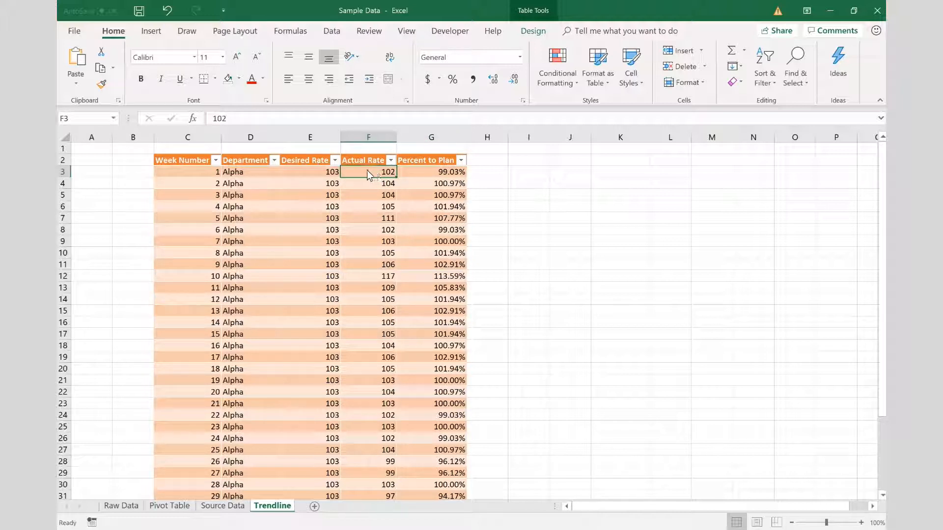
{"action": "left_click", "coordinate": [310, 172]}
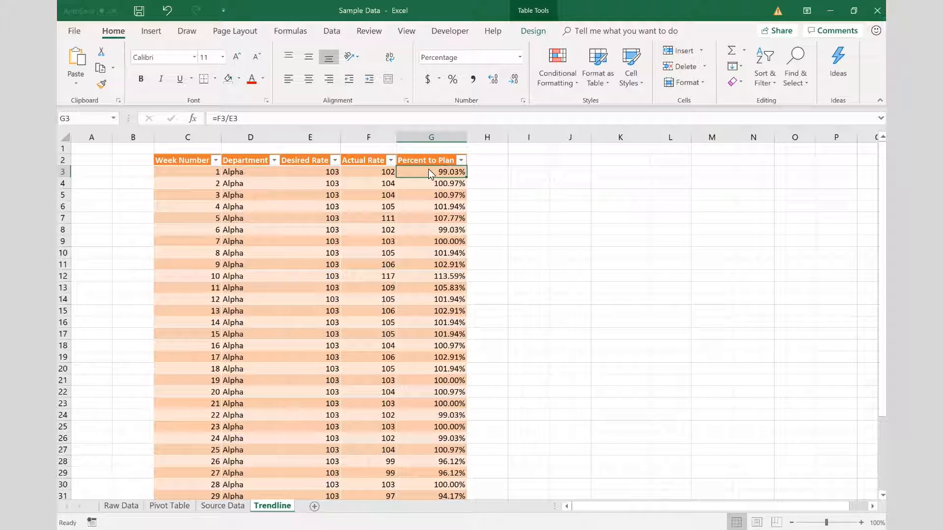
Step: Add headings Week in I2 and Percent to Plan in J2, widening column J to fit
{"action": "left_click", "coordinate": [528, 171]}
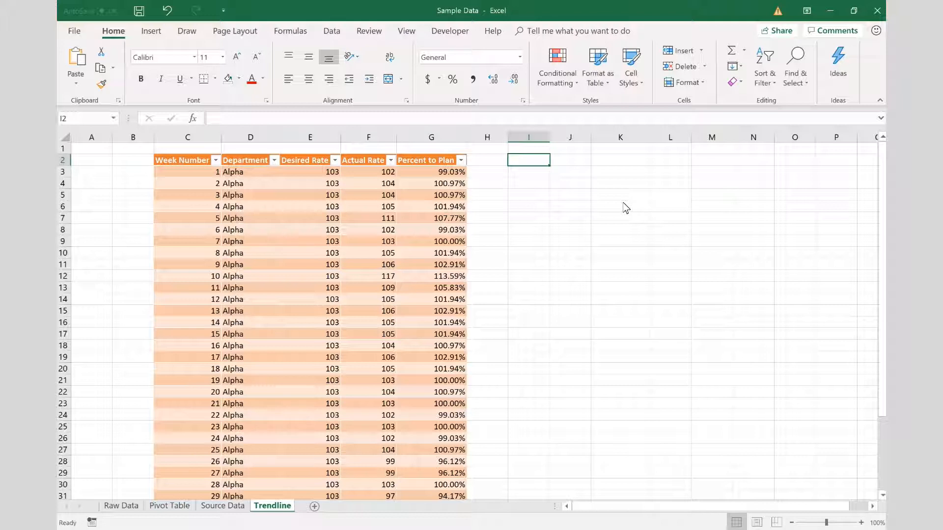
{"action": "type", "text": "Week"}
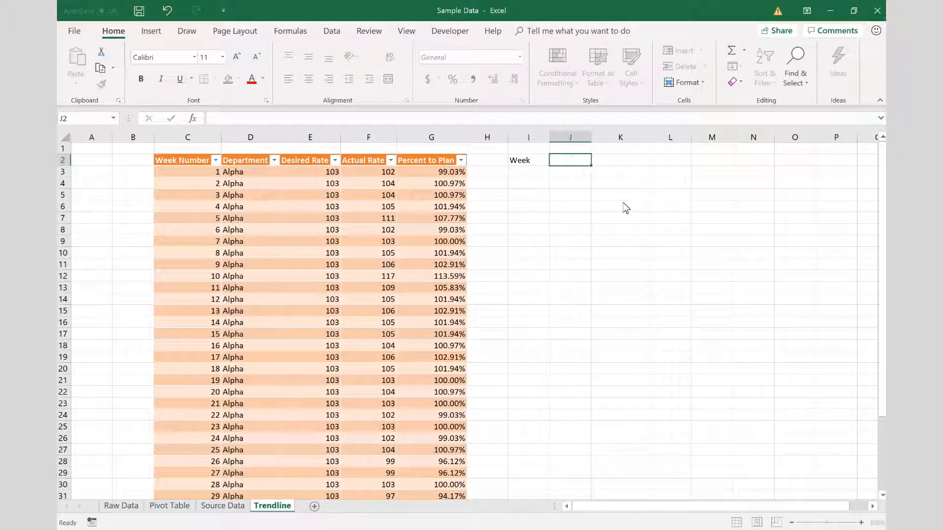
{"action": "type", "text": "Percent"}
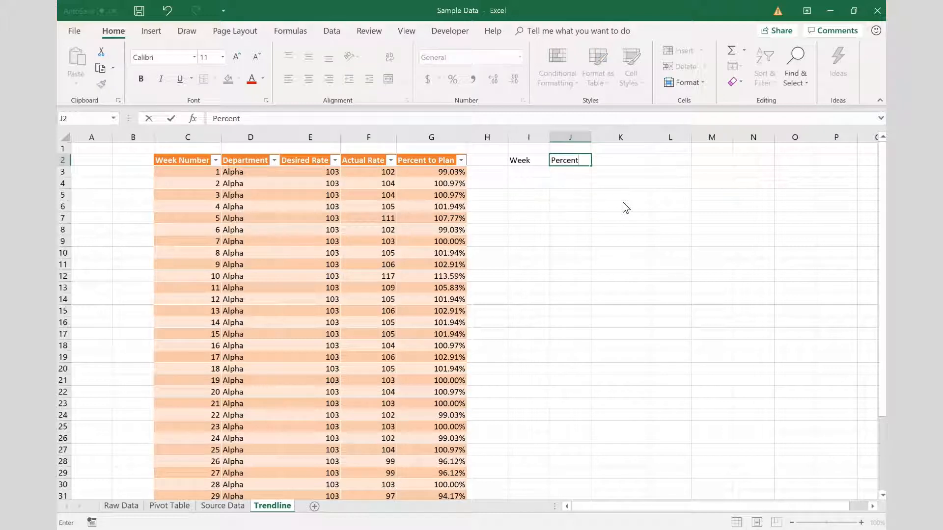
{"action": "key", "text": "enter"}
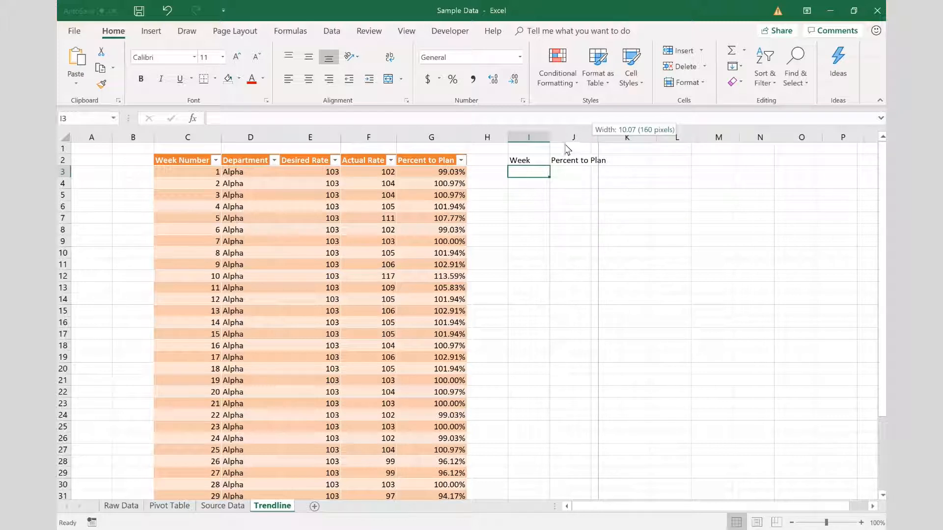
{"action": "left_click_drag", "start_coordinate": [592, 137], "coordinate": [607, 138]}
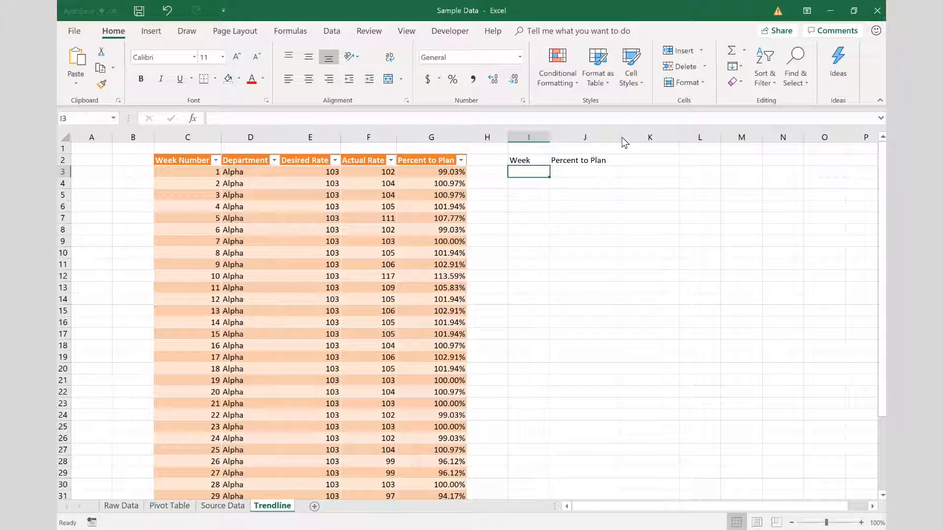
{"action": "mouse_move", "coordinate": [588, 167]}
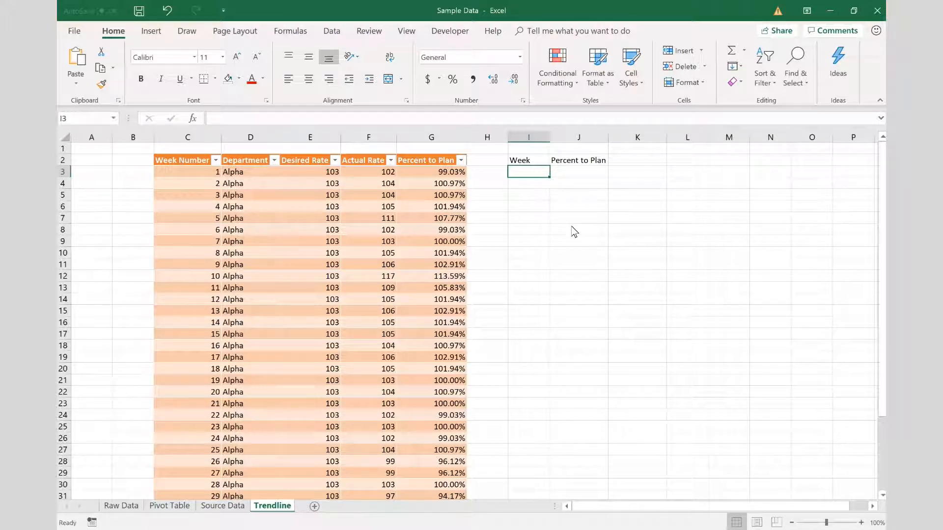
Step: Link I3 to the table's Week Number and fill the week formula down column I
{"action": "type", "text": "="}
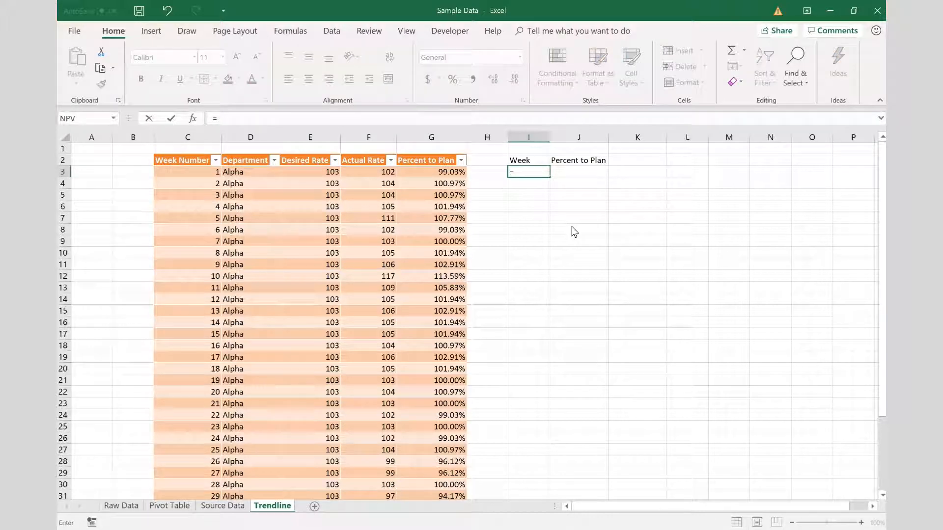
{"action": "left_click", "coordinate": [187, 171]}
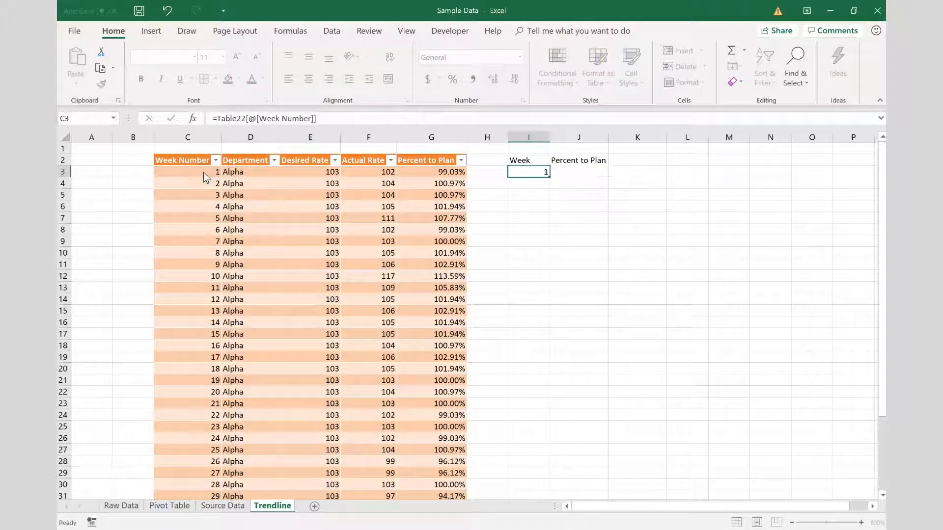
{"action": "left_click", "coordinate": [529, 171]}
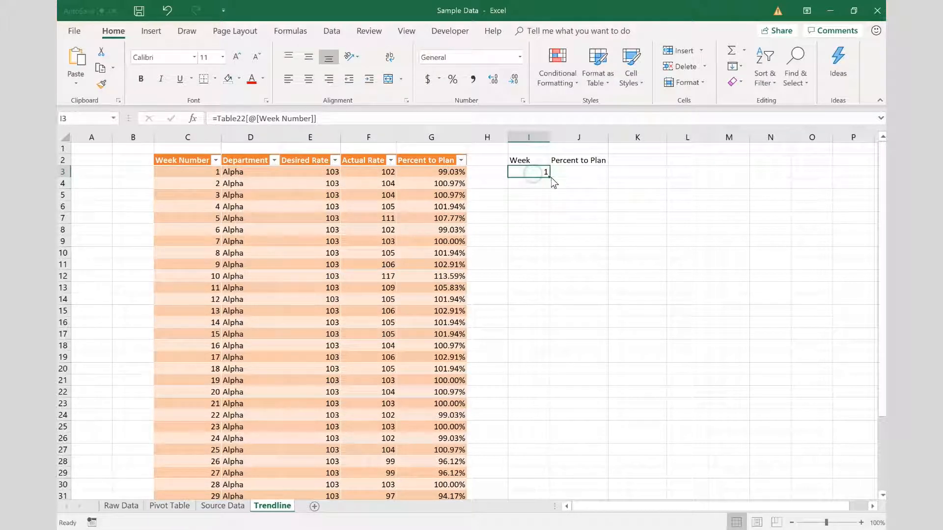
{"action": "left_click_drag", "start_coordinate": [528, 177], "coordinate": [529, 487]}
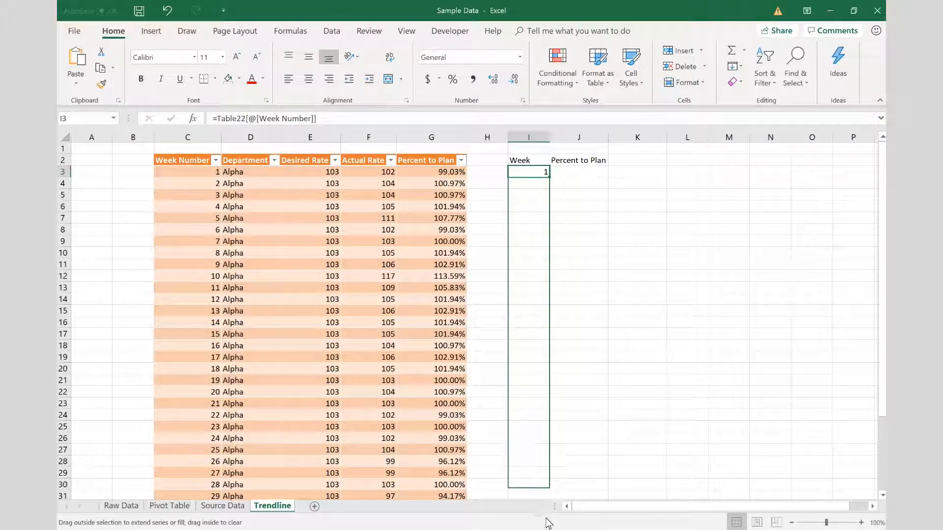
{"action": "left_click_drag", "start_coordinate": [528, 177], "coordinate": [528, 475]}
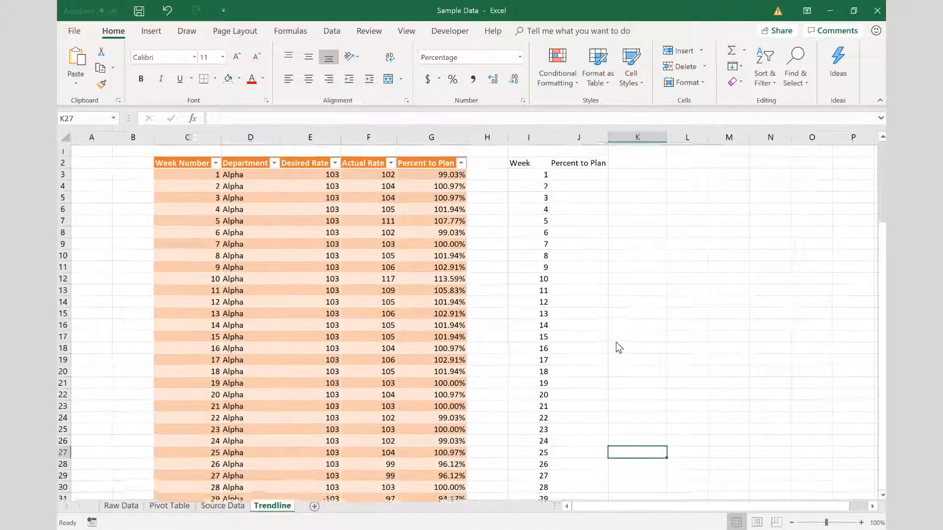
{"action": "scroll", "scroll_direction": "down", "scroll_amount": 3}
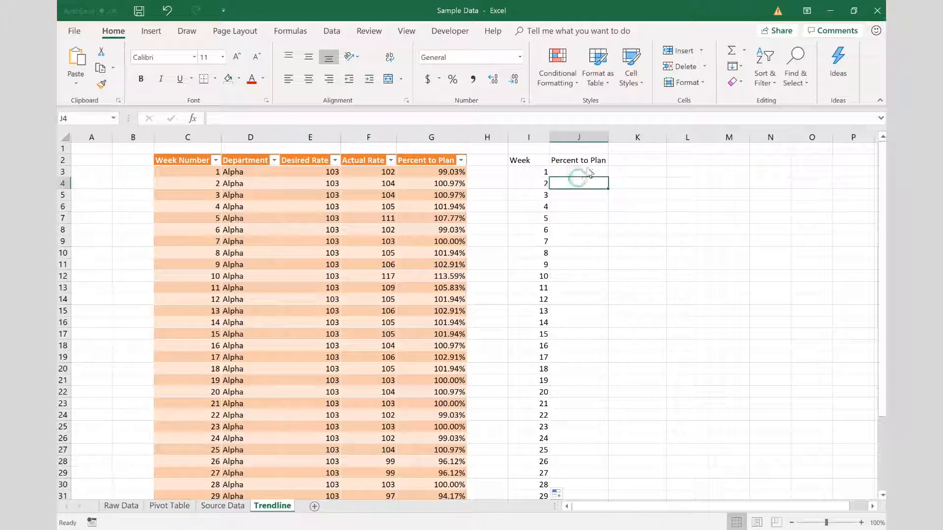
Step: Link J3 to the table's Percent to Plan and fill the formula down column J
{"action": "type", "text": "="}
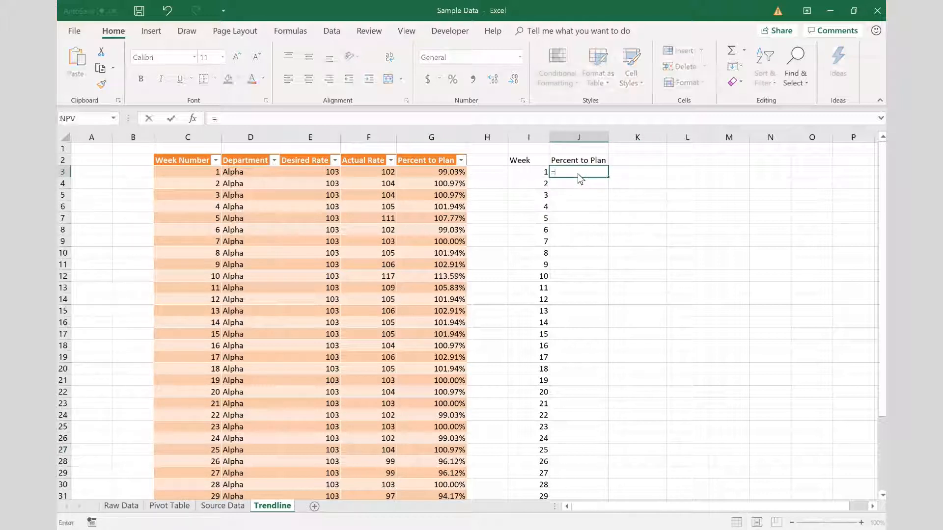
{"action": "left_click", "coordinate": [431, 171]}
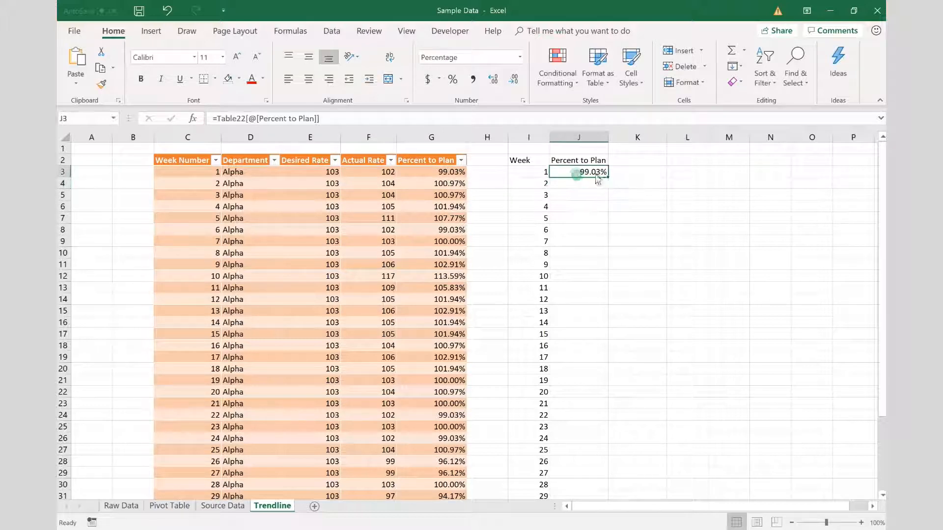
{"action": "left_click_drag", "start_coordinate": [579, 170], "coordinate": [579, 309]}
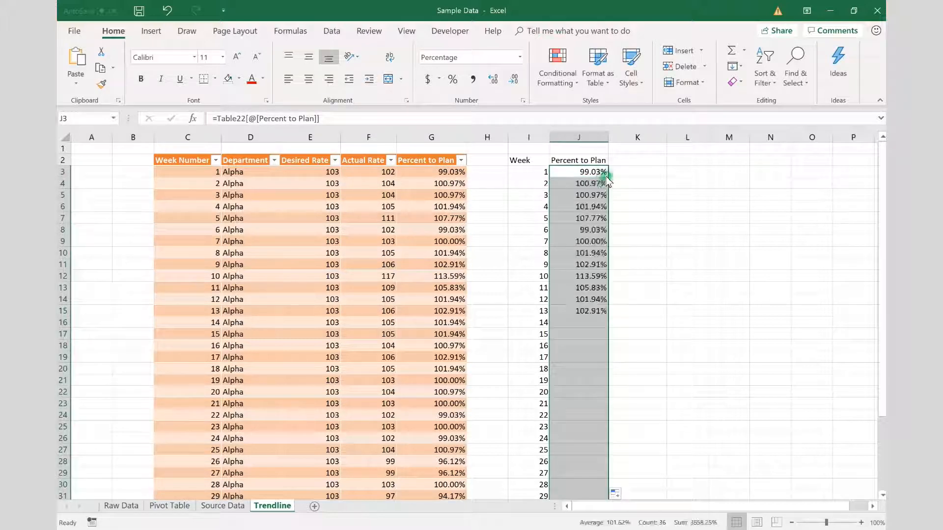
{"action": "scroll", "scroll_direction": "down", "scroll_amount": 3}
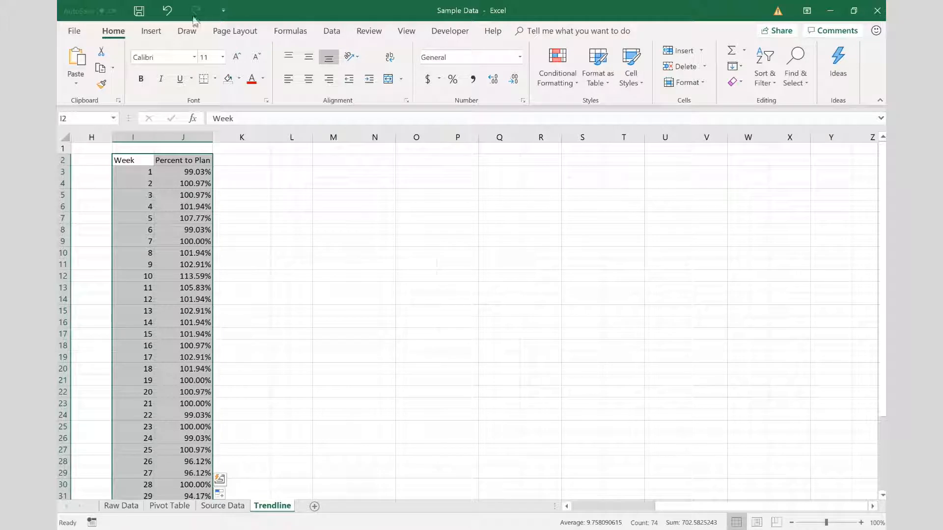
Step: Go to the Insert ribbon for charting the Week and Percent to Plan helper data
{"action": "left_click", "coordinate": [151, 30]}
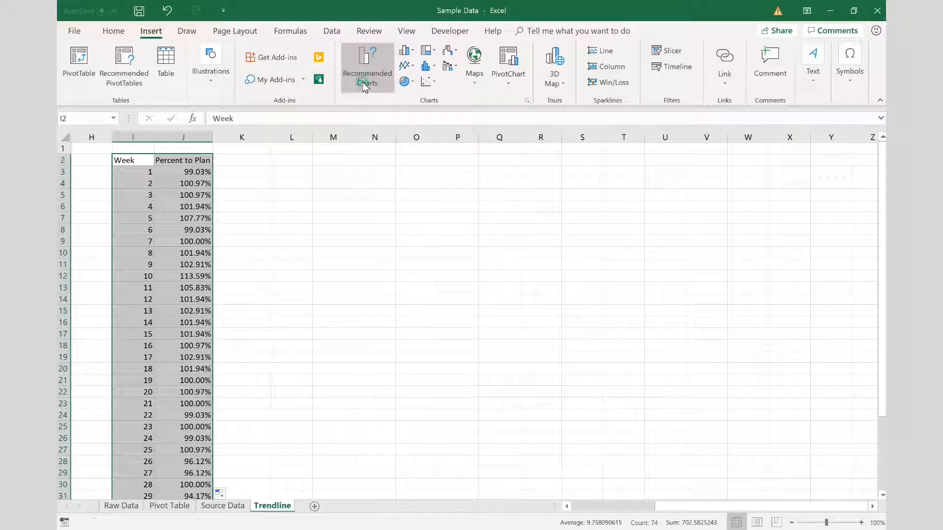
Step: From Recommended Charts' All Charts list, choose the markers-only X Y (Scatter) chart
{"action": "left_click", "coordinate": [366, 66]}
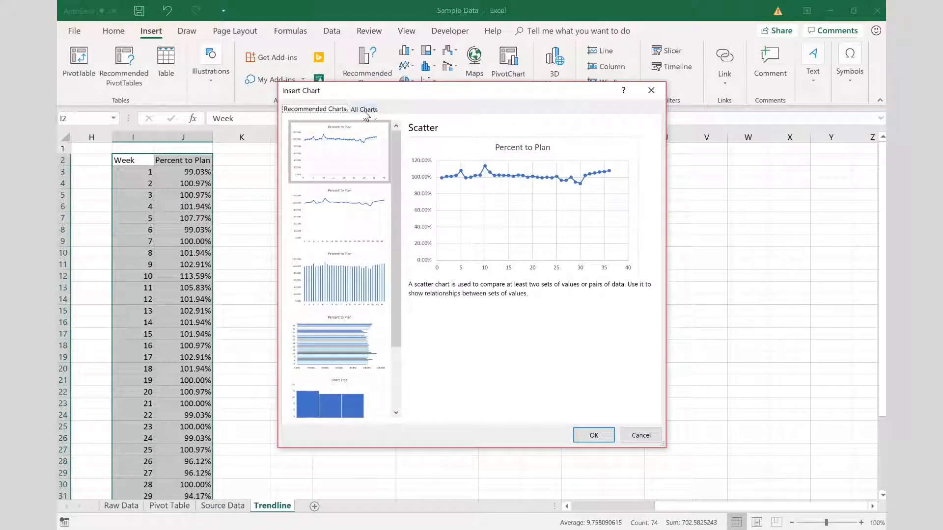
{"action": "left_click", "coordinate": [364, 109]}
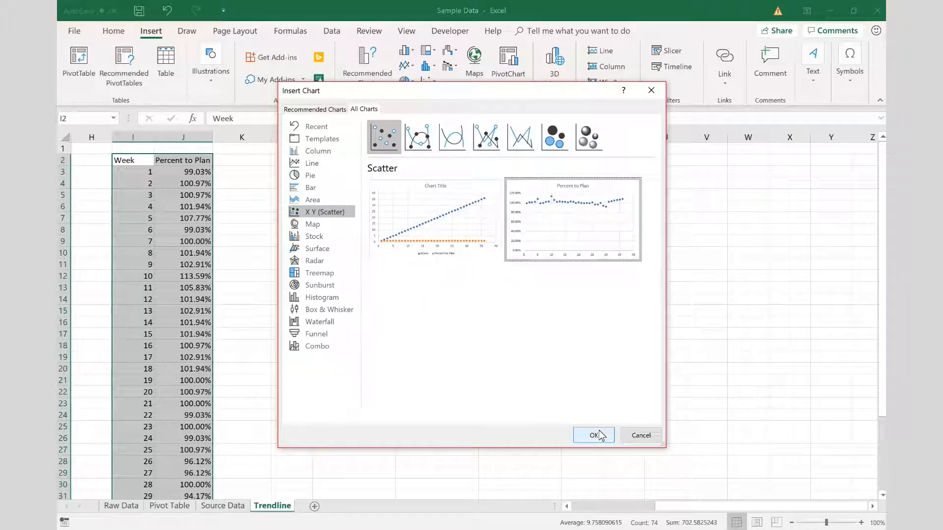
{"action": "left_click", "coordinate": [593, 435]}
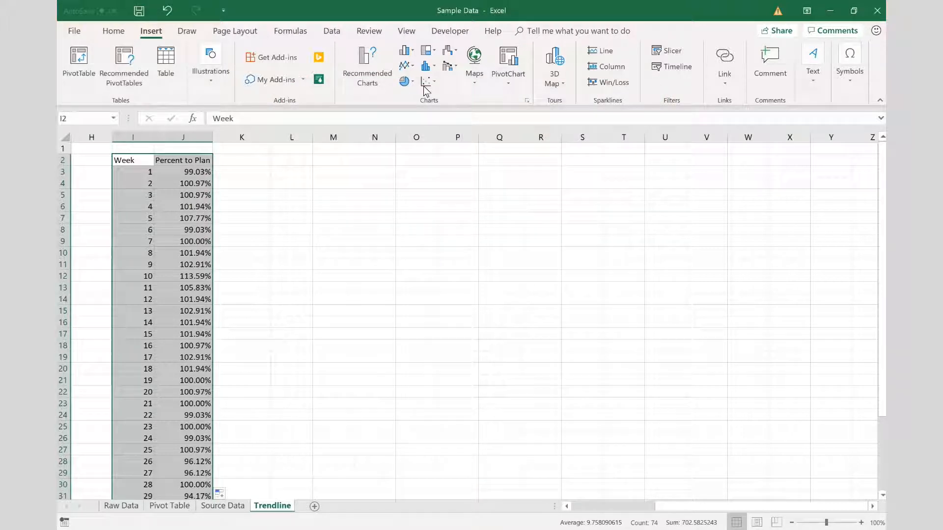
Step: Place the Percent to Plan scatter chart and enlarge it to span roughly columns L to V
{"action": "left_click", "coordinate": [405, 82]}
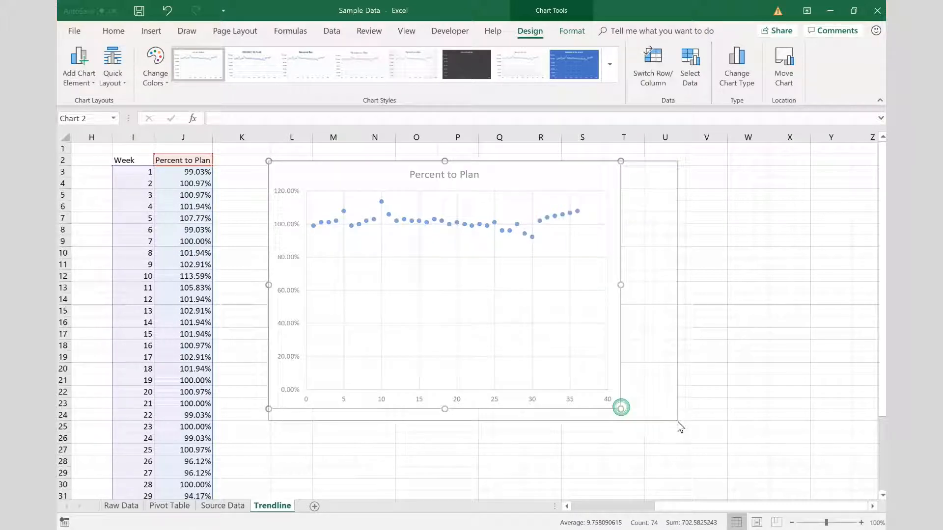
{"action": "left_click_drag", "start_coordinate": [619, 408], "coordinate": [732, 429]}
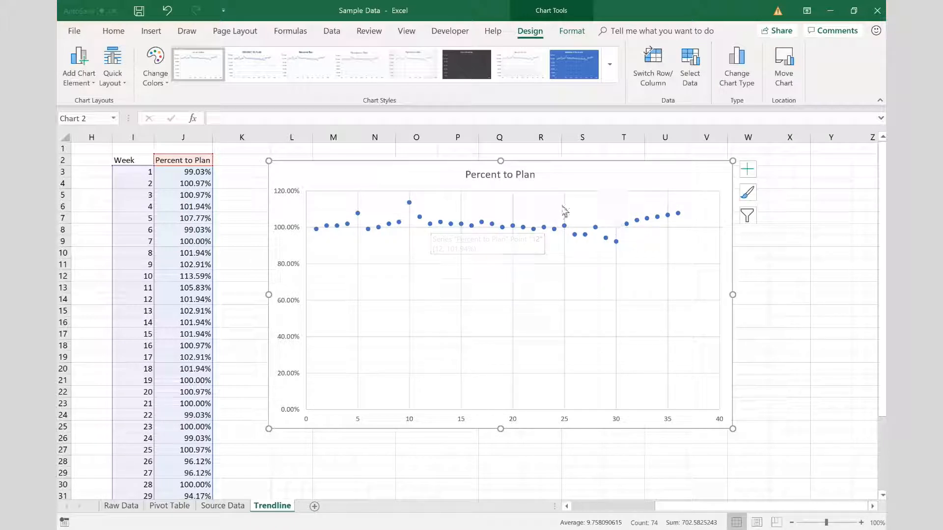
{"action": "mouse_move", "coordinate": [618, 179]}
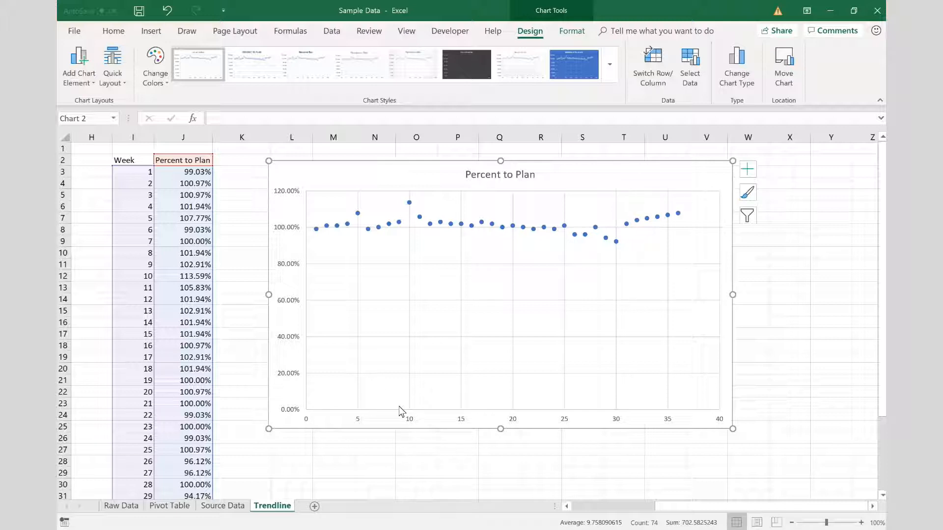
{"action": "mouse_move", "coordinate": [306, 215]}
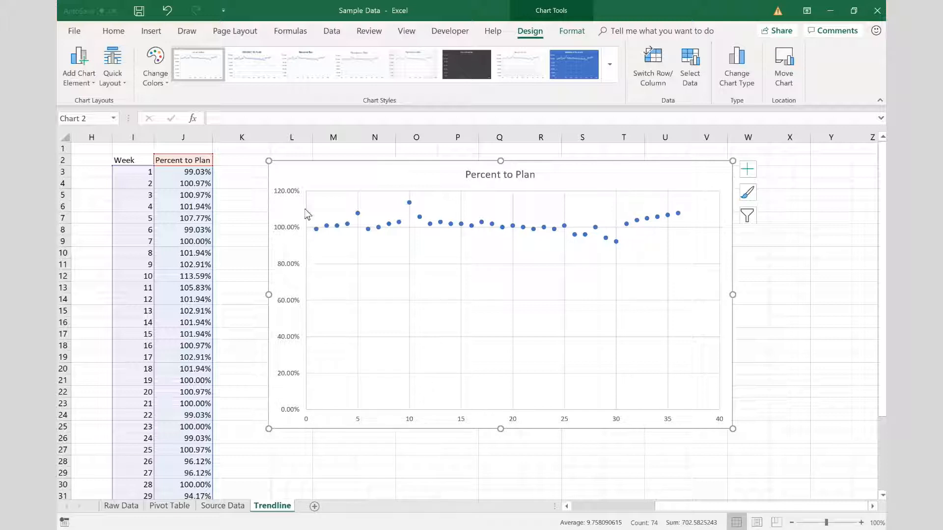
{"action": "mouse_move", "coordinate": [351, 223]}
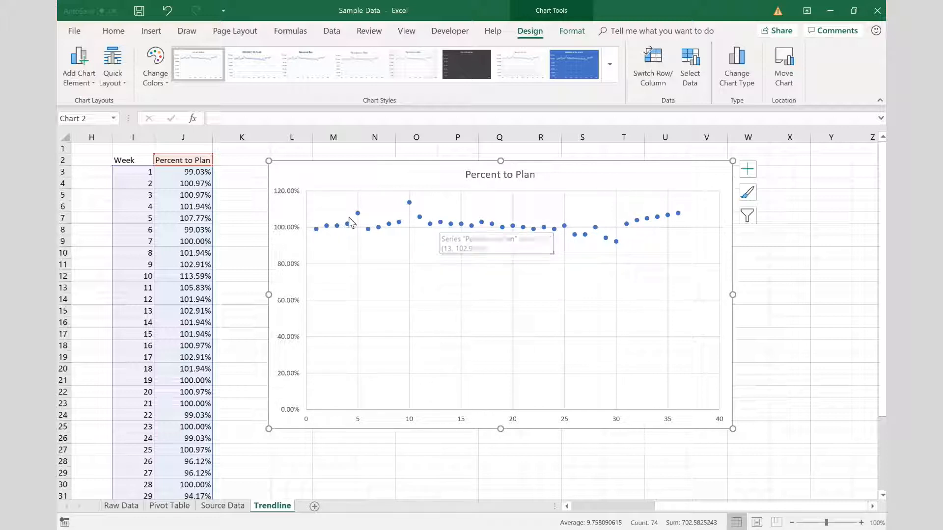
{"action": "mouse_move", "coordinate": [525, 234]}
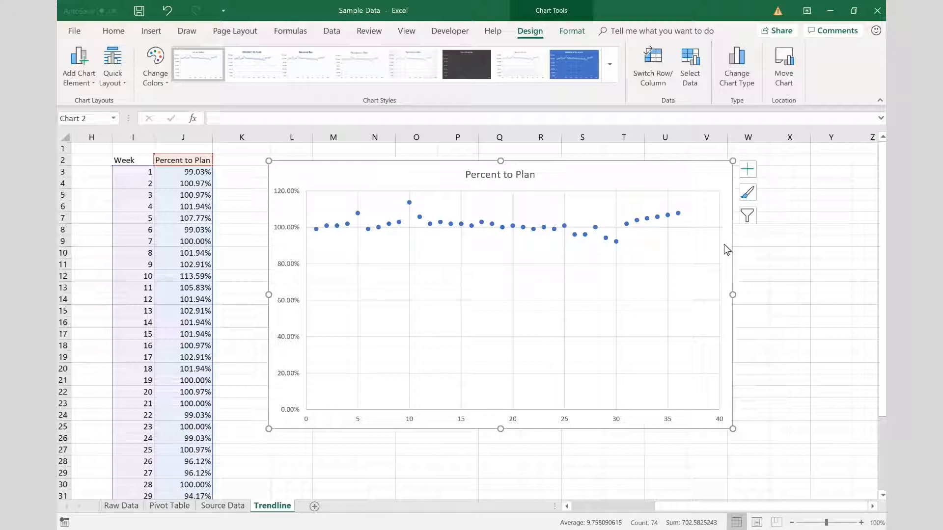
{"action": "mouse_move", "coordinate": [518, 274]}
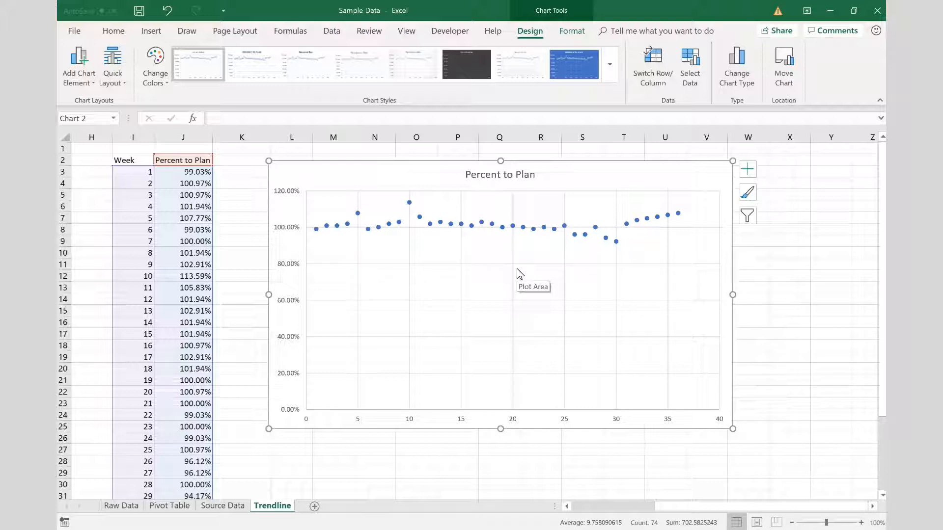
{"action": "mouse_move", "coordinate": [738, 176]}
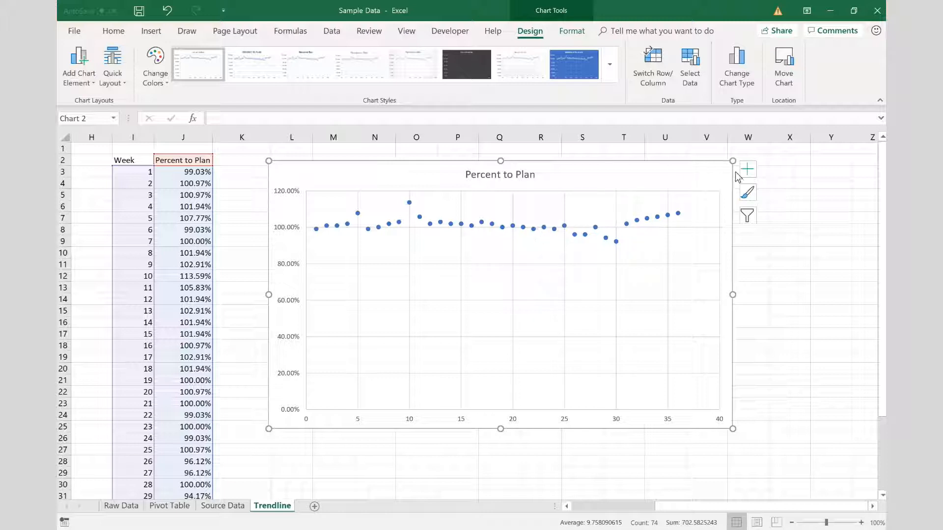
Step: Add a trendline to the scatter chart from the Chart Elements list
{"action": "left_click", "coordinate": [746, 168]}
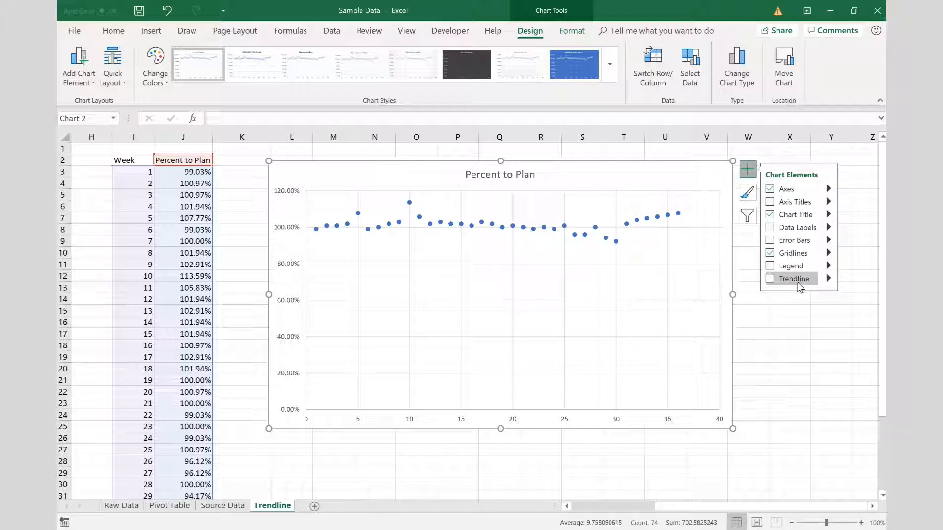
{"action": "left_click", "coordinate": [770, 278]}
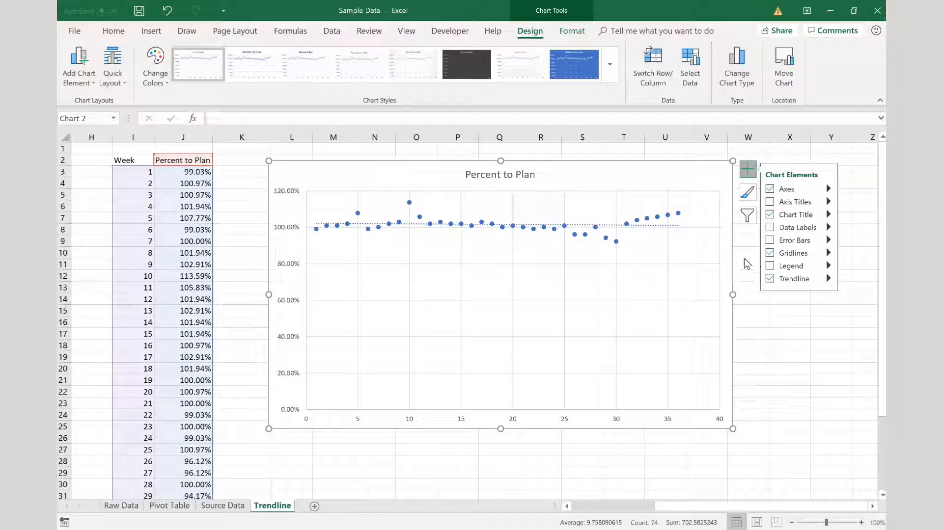
{"action": "mouse_move", "coordinate": [660, 230]}
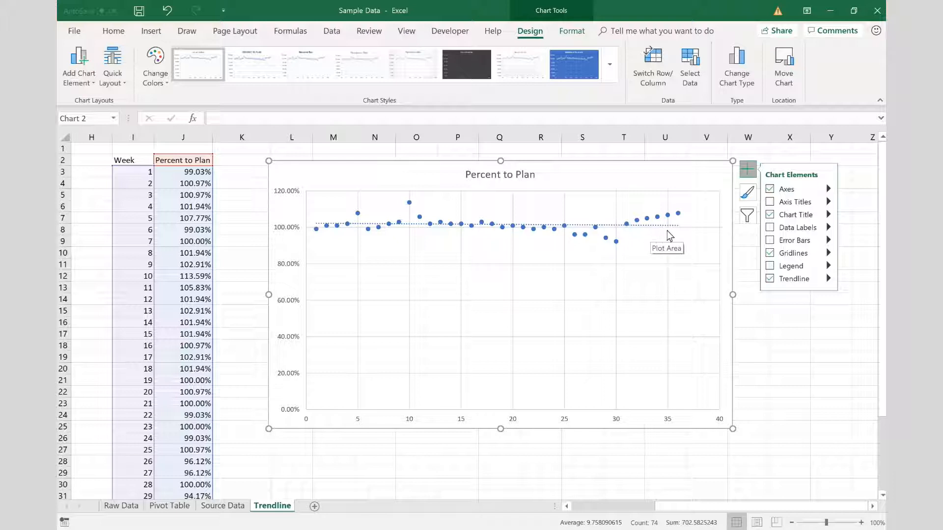
{"action": "mouse_move", "coordinate": [325, 231]}
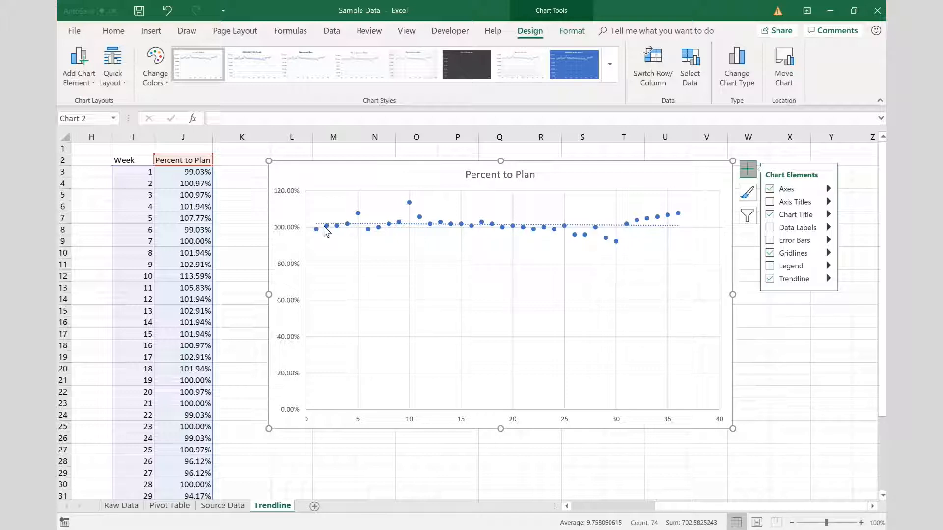
{"action": "mouse_move", "coordinate": [661, 234]}
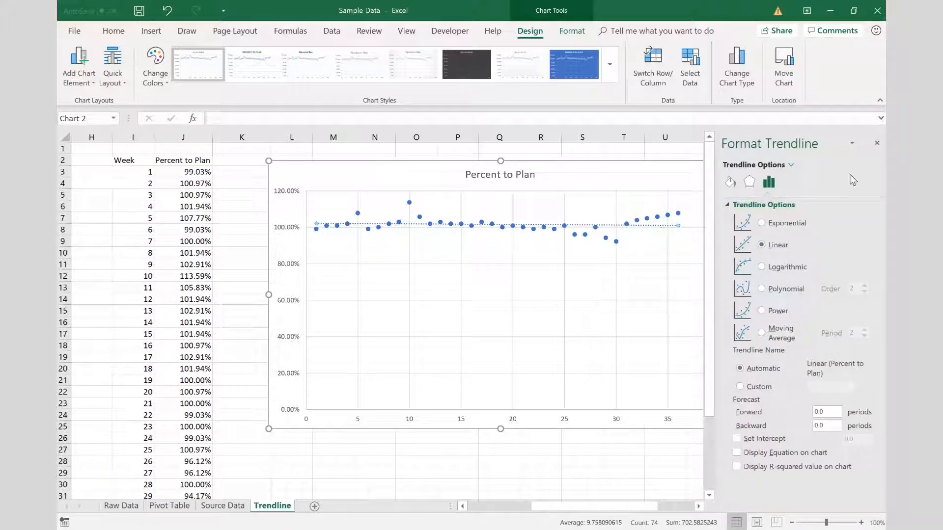
{"action": "mouse_move", "coordinate": [852, 412]}
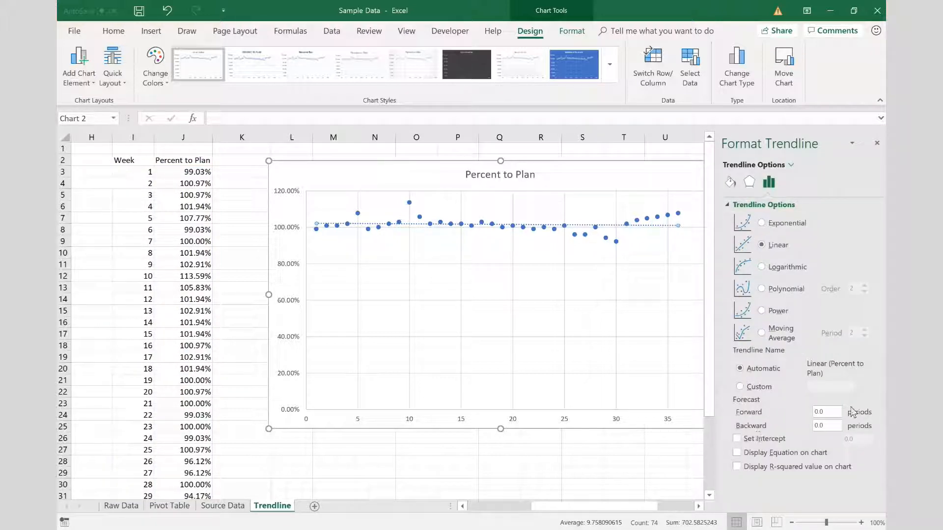
Step: Restyle the trendline as a solid red line in its Fill & Line settings
{"action": "left_click", "coordinate": [730, 183]}
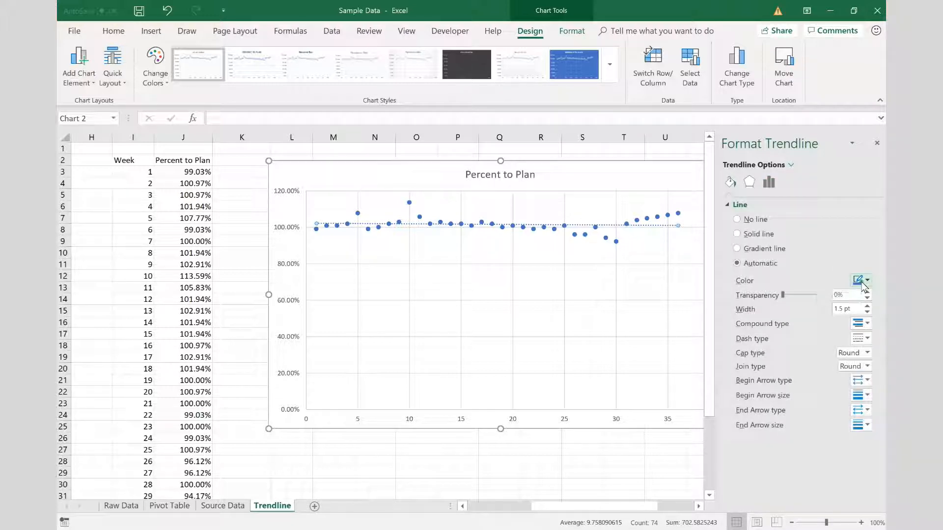
{"action": "left_click", "coordinate": [736, 233]}
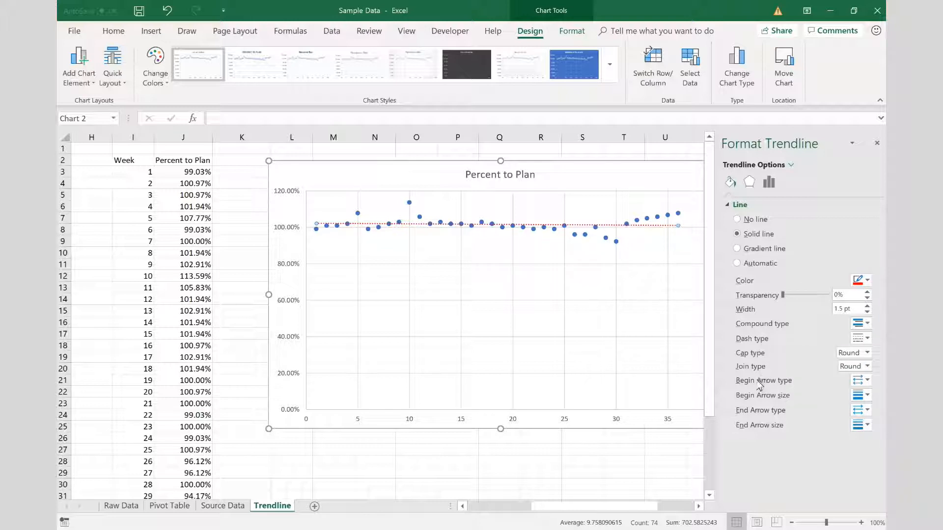
{"action": "left_click", "coordinate": [865, 339]}
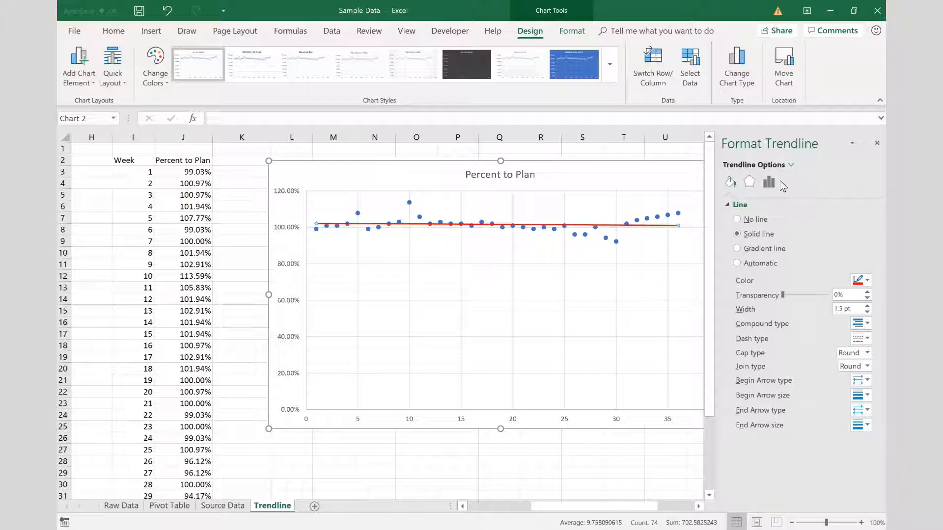
{"action": "mouse_move", "coordinate": [768, 182]}
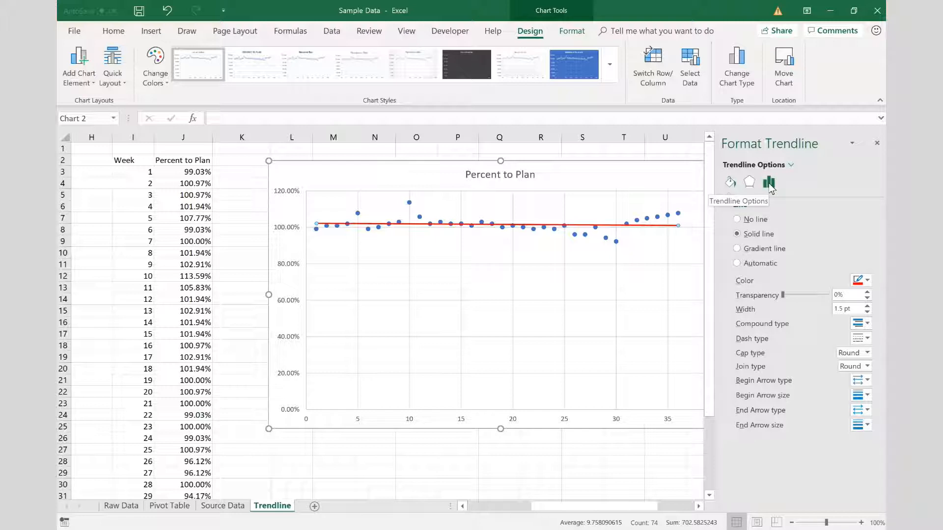
Step: Display the equation y = -0.0003x + 1.022 on the chart and move it beside the title
{"action": "left_click", "coordinate": [769, 183]}
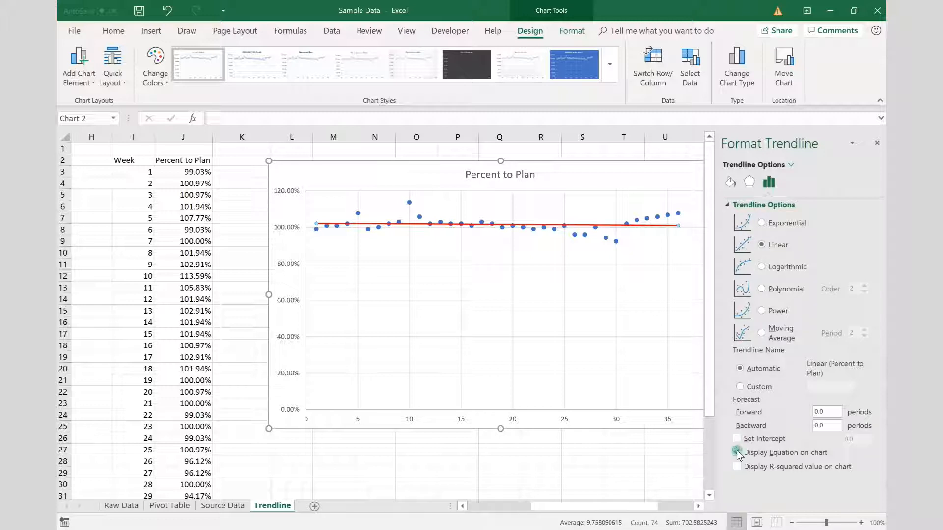
{"action": "left_click", "coordinate": [737, 452]}
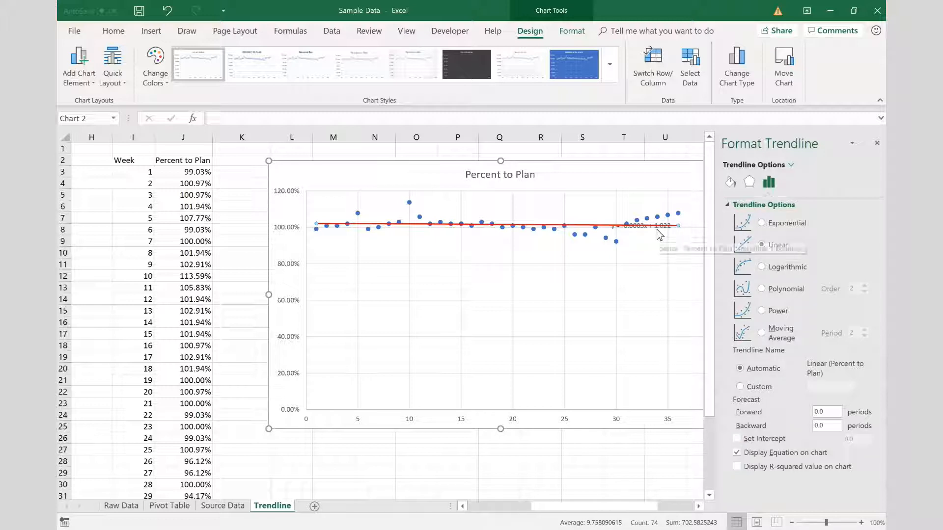
{"action": "left_click", "coordinate": [643, 227]}
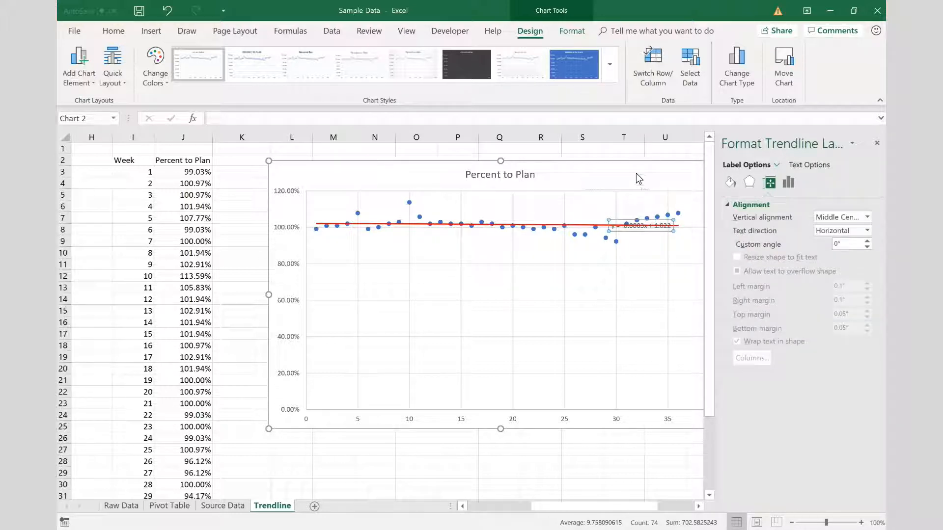
{"action": "left_click_drag", "start_coordinate": [640, 226], "coordinate": [612, 179]}
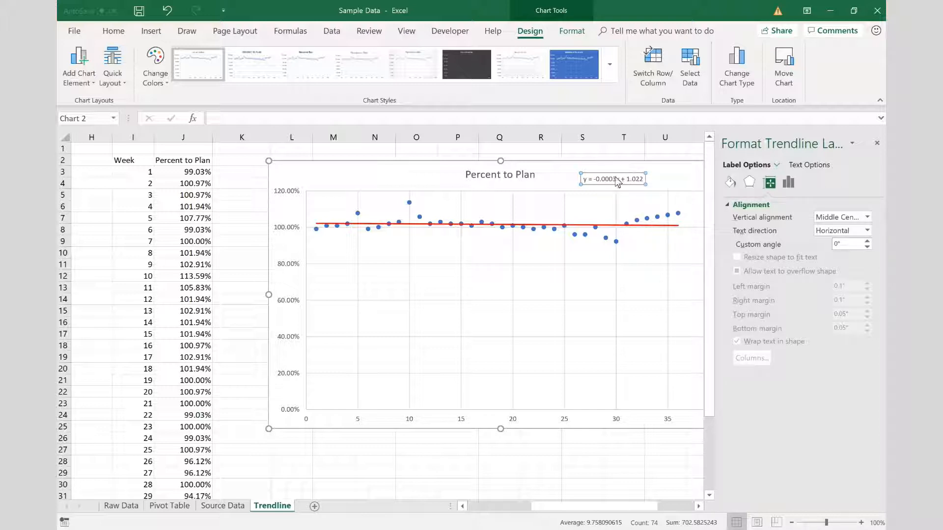
{"action": "mouse_move", "coordinate": [612, 178]}
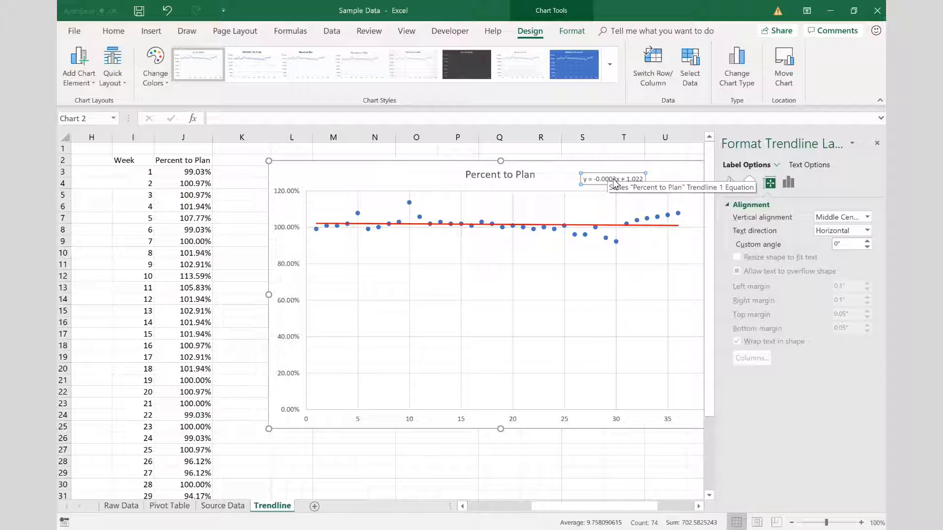
Step: Select the equation label and go to Home font formatting for size 11 and bold
{"action": "left_click", "coordinate": [612, 179]}
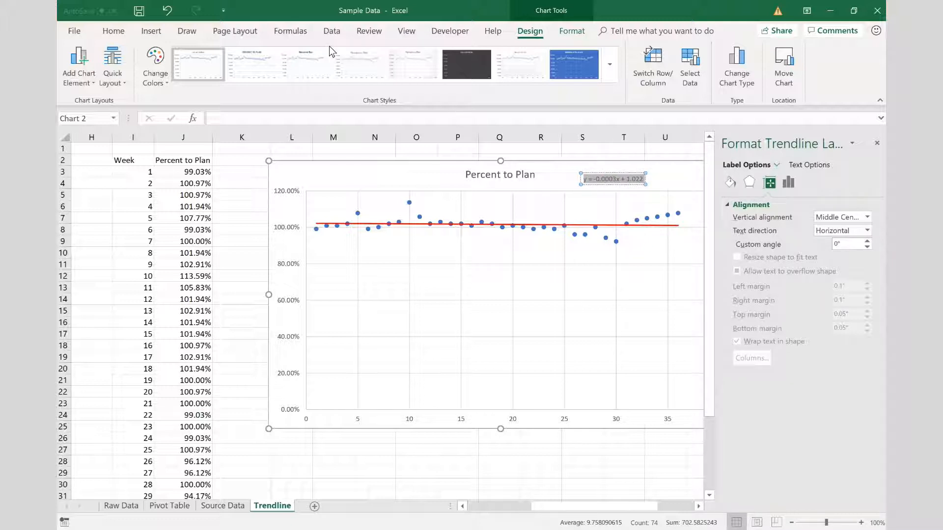
{"action": "left_click", "coordinate": [113, 31]}
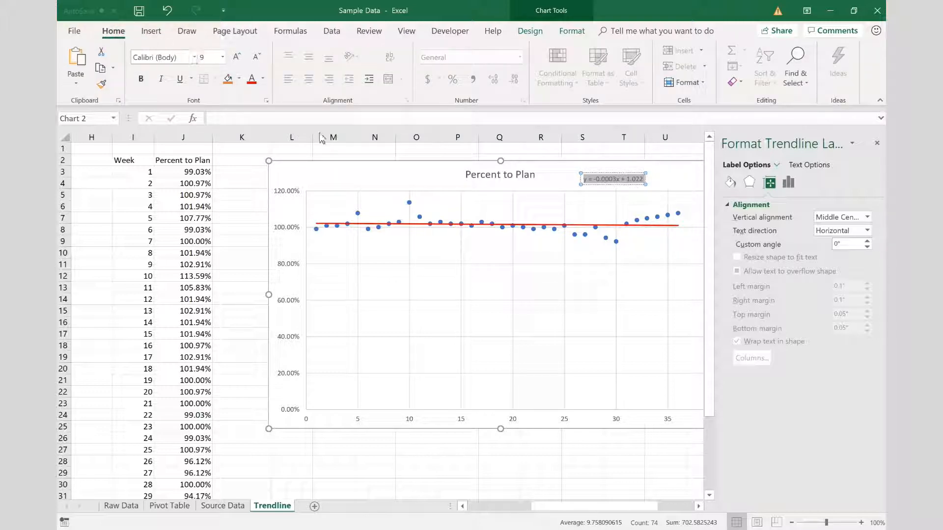
{"action": "mouse_move", "coordinate": [559, 199]}
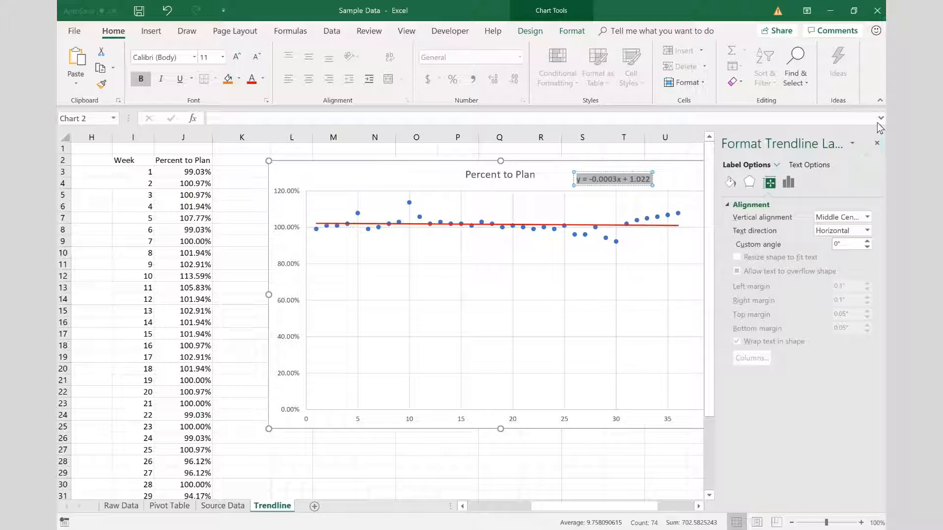
{"action": "left_click", "coordinate": [877, 143]}
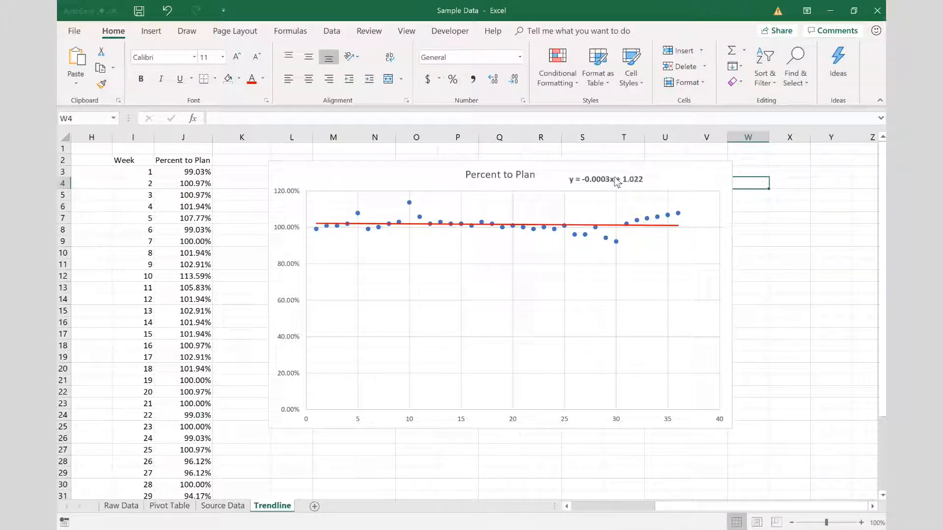
{"action": "mouse_move", "coordinate": [607, 180]}
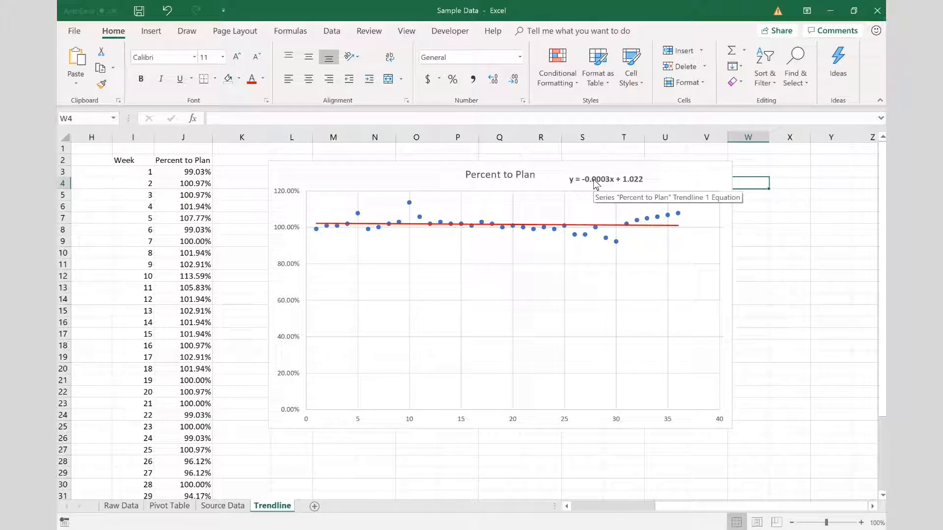
{"action": "mouse_move", "coordinate": [564, 181]}
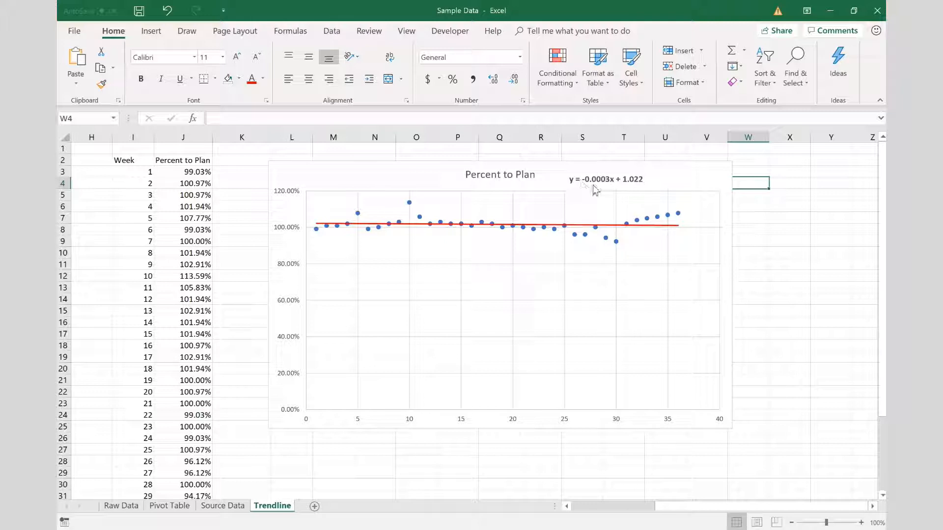
{"action": "mouse_move", "coordinate": [594, 187]}
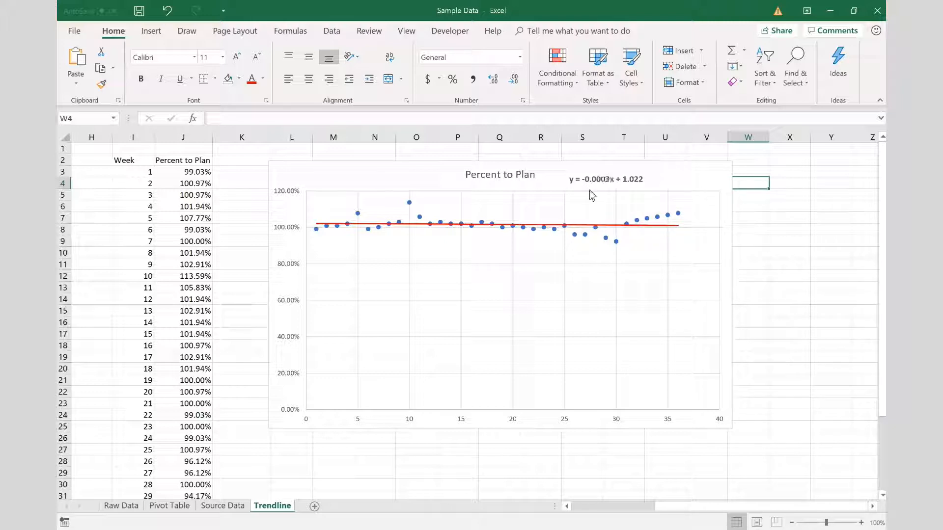
{"action": "mouse_move", "coordinate": [595, 186]}
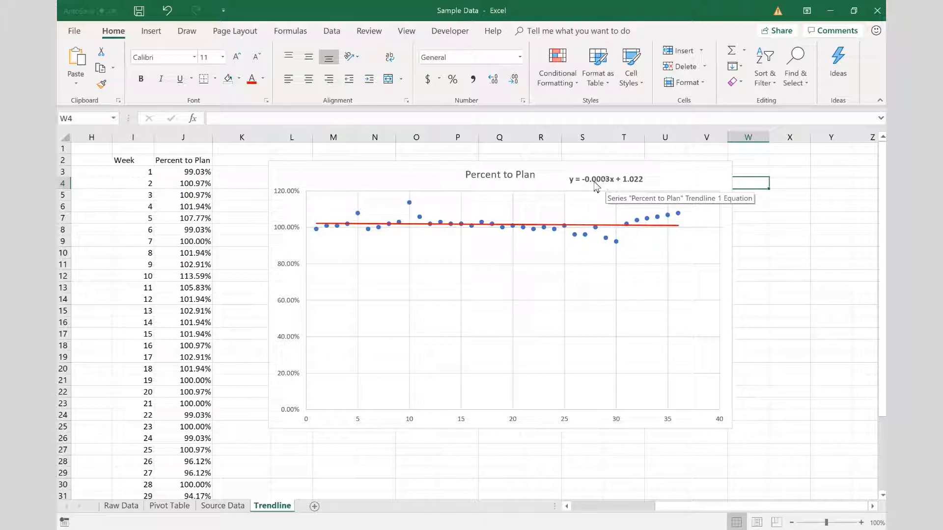
{"action": "mouse_move", "coordinate": [382, 468]}
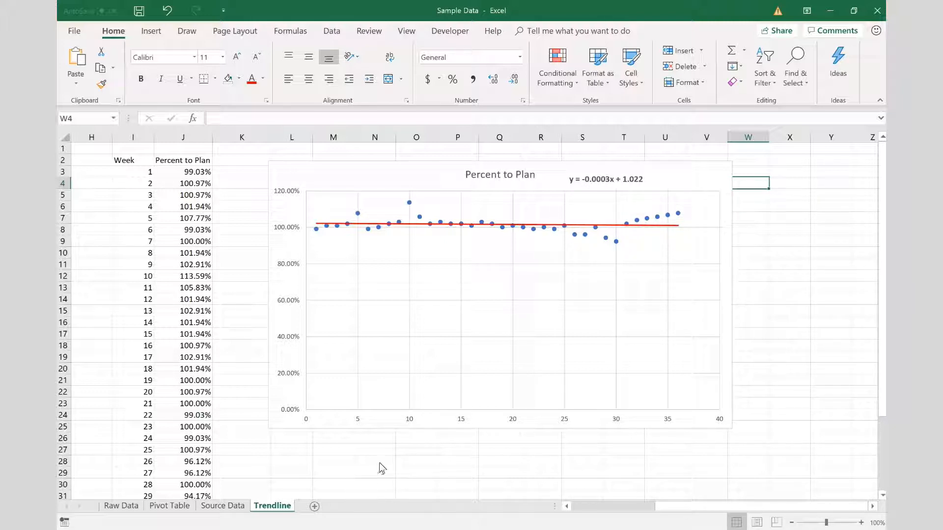
Step: Enter Decimal -0.0003 and a Percentage cell =O28 formatted as -0.03%
{"action": "type", "text": "Decimal"}
{"action": "left_click", "coordinate": [417, 462]}
{"action": "type", "text": "-"}
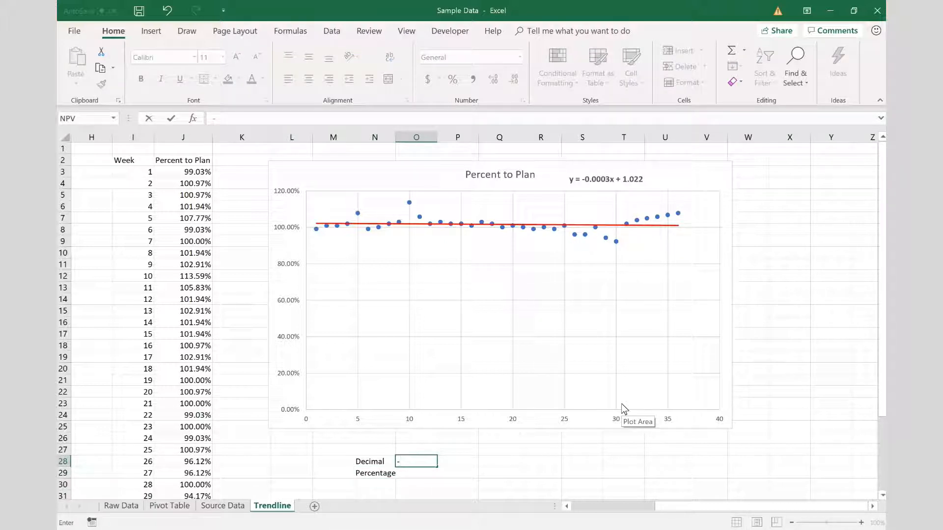
{"action": "type", "text": "0.0003"}
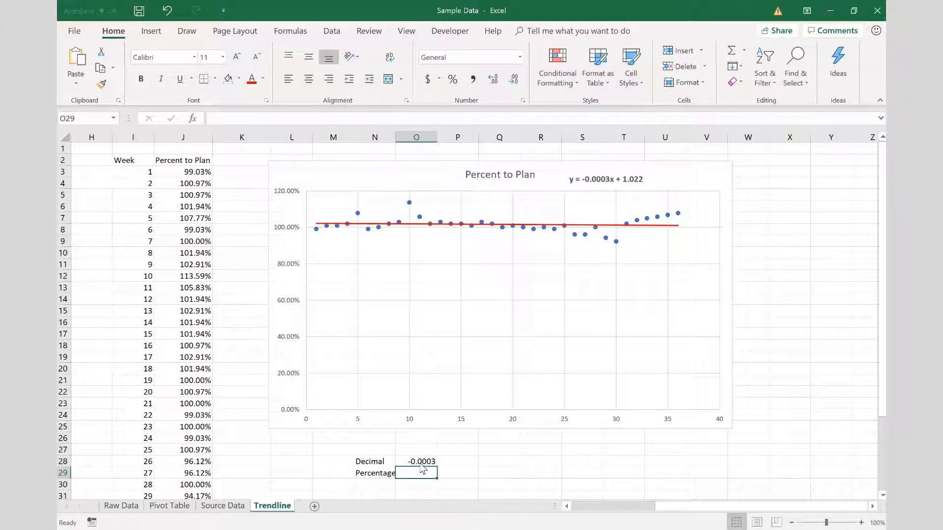
{"action": "mouse_move", "coordinate": [401, 506]}
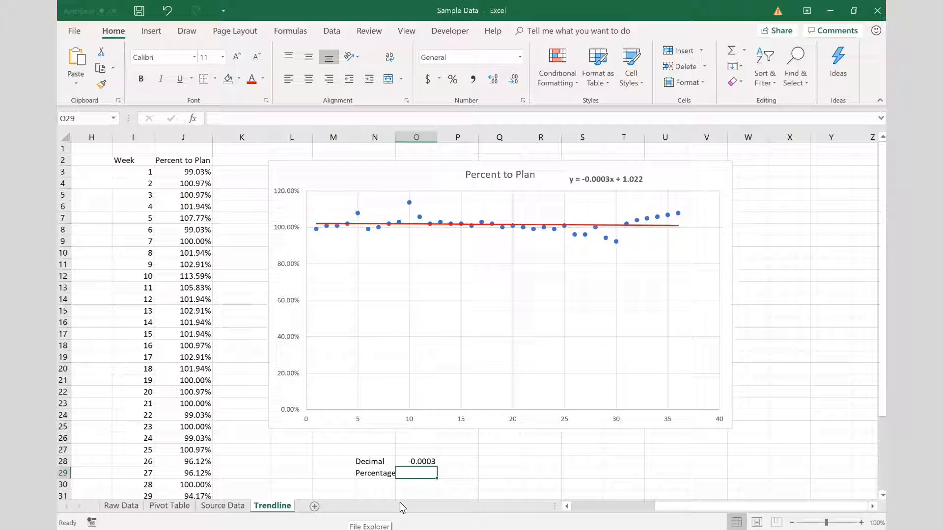
{"action": "type", "text": "=O28"}
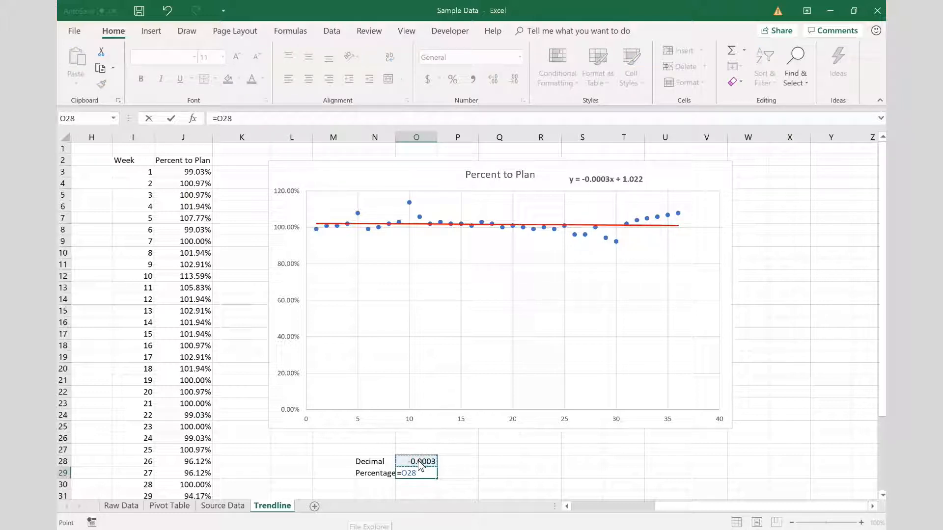
{"action": "key", "text": "enter"}
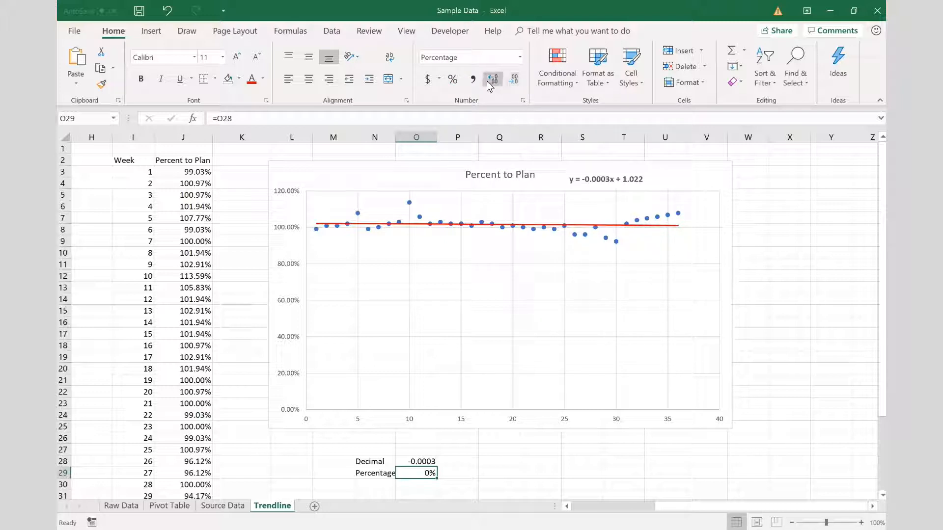
{"action": "left_click", "coordinate": [492, 79]}
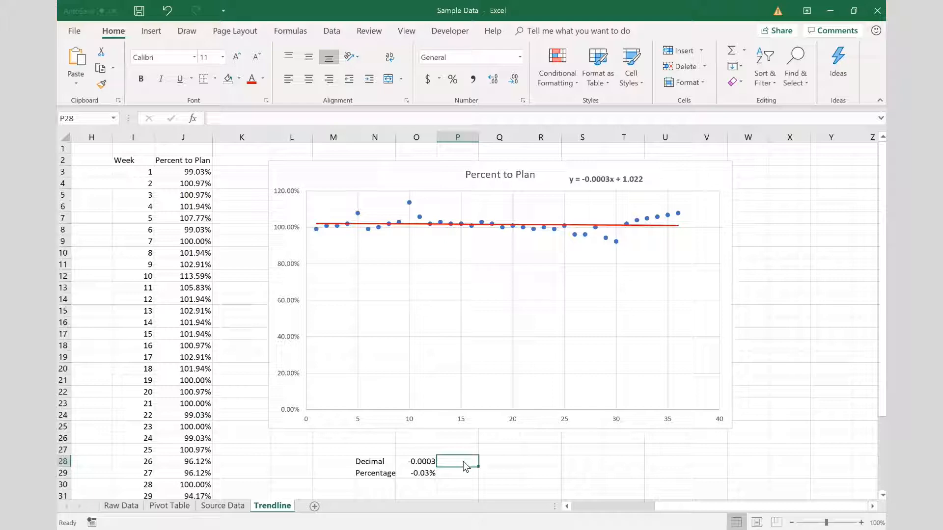
{"action": "scroll", "scroll_direction": "left", "scroll_amount": 3}
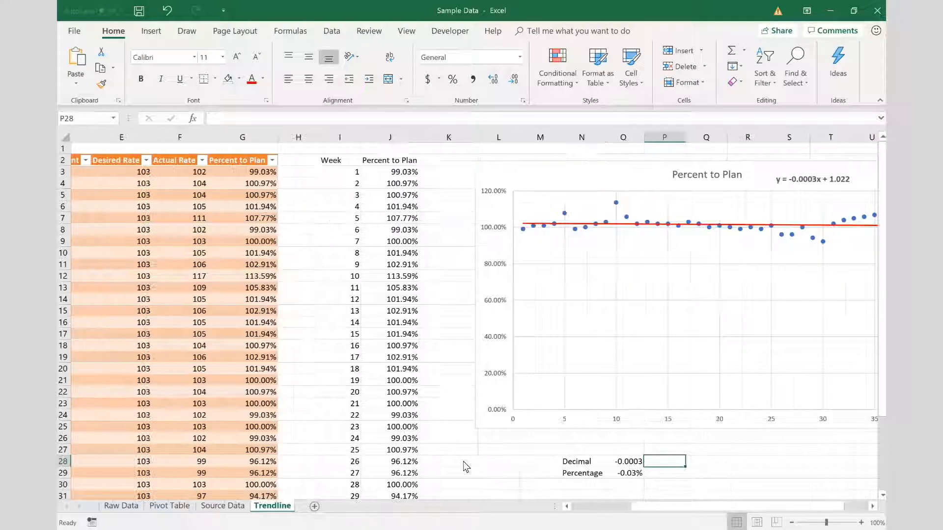
{"action": "scroll", "scroll_direction": "left", "scroll_amount": 3}
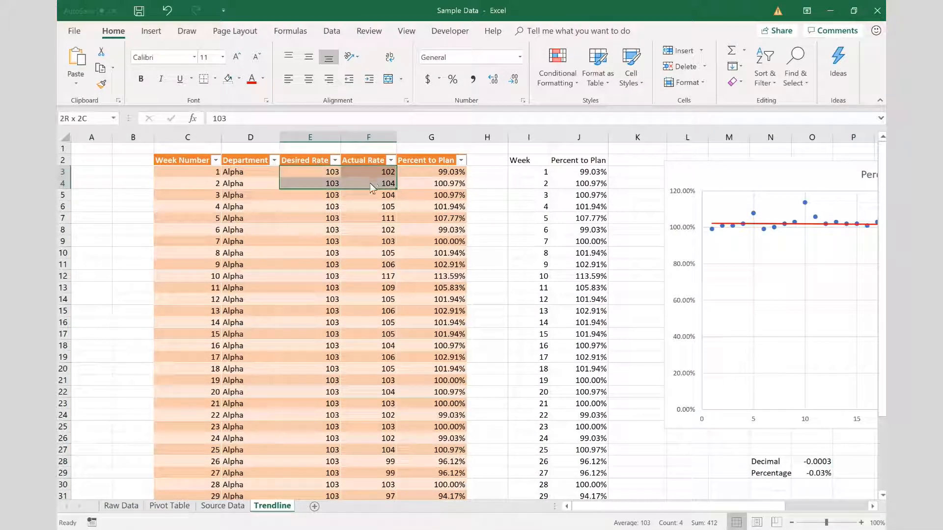
{"action": "left_click_drag", "start_coordinate": [371, 184], "coordinate": [371, 325]}
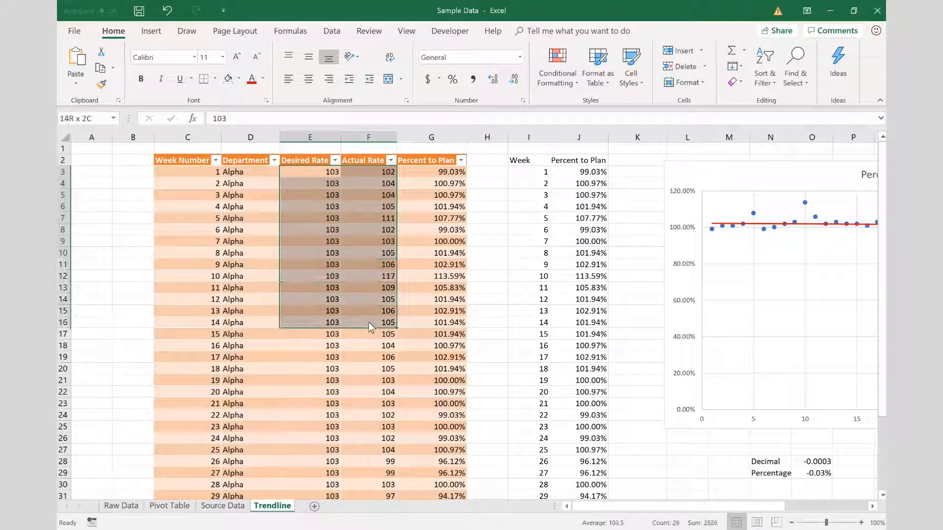
{"action": "left_click_drag", "start_coordinate": [370, 325], "coordinate": [379, 463]}
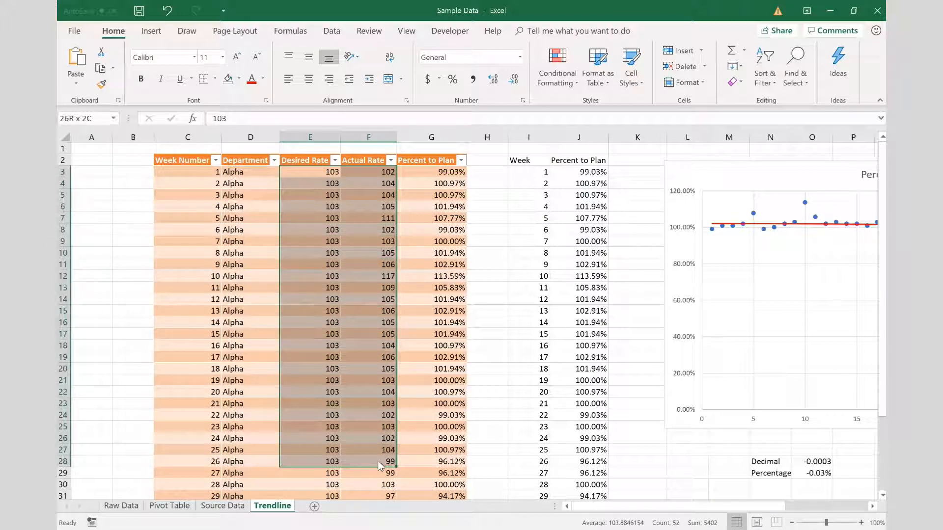
{"action": "left_click", "coordinate": [344, 469]}
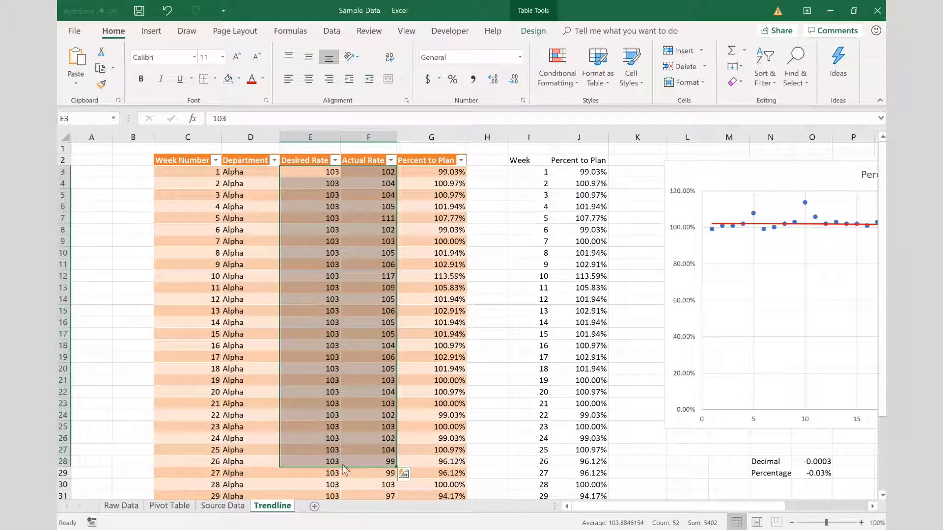
{"action": "scroll", "scroll_direction": "down", "scroll_amount": 3}
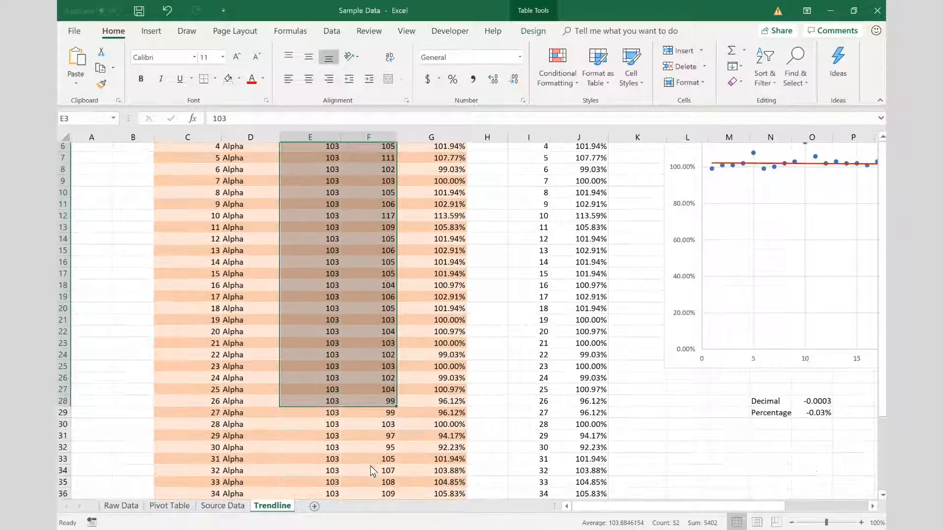
{"action": "scroll", "scroll_direction": "down", "scroll_amount": 3}
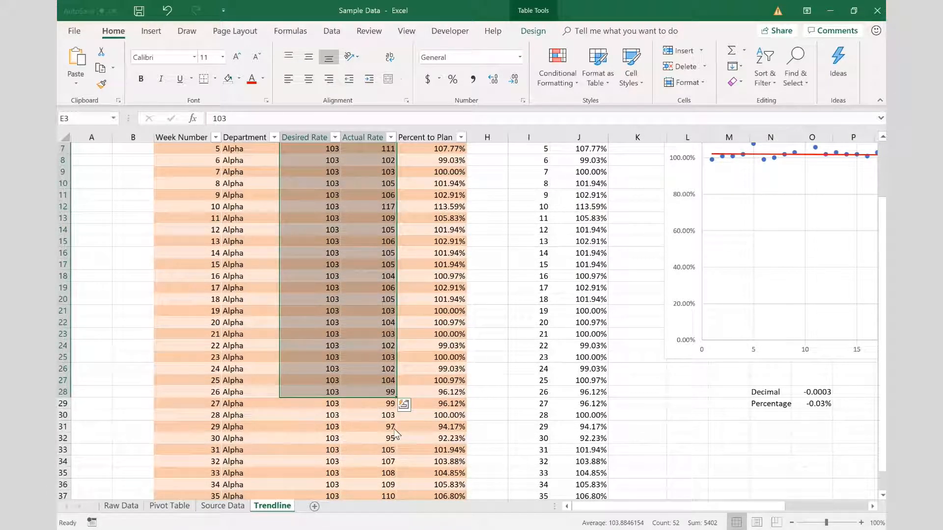
{"action": "scroll", "scroll_direction": "down", "scroll_amount": 3}
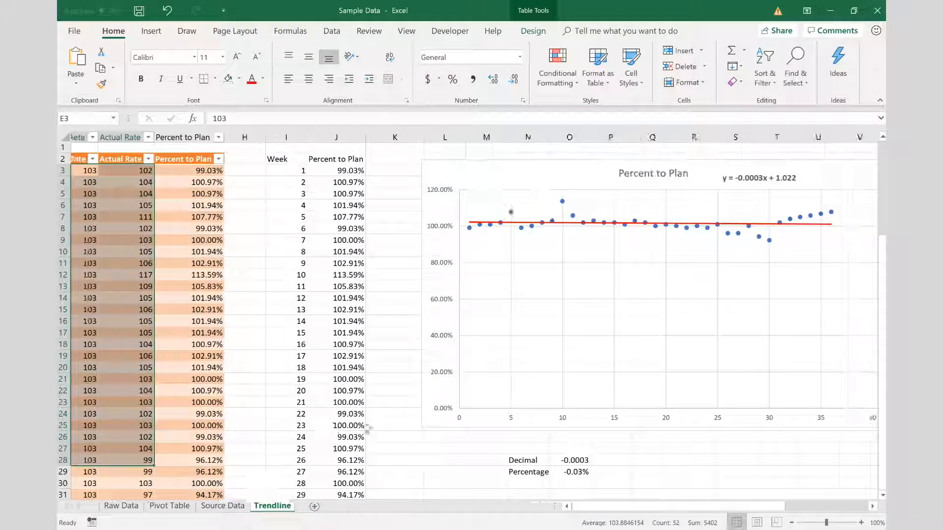
{"action": "scroll", "scroll_direction": "right", "scroll_amount": 3}
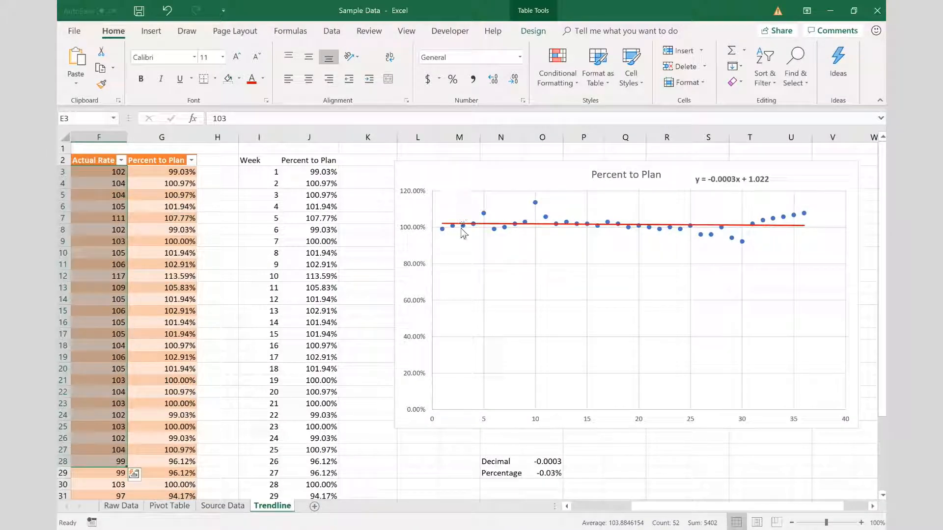
{"action": "mouse_move", "coordinate": [550, 203]}
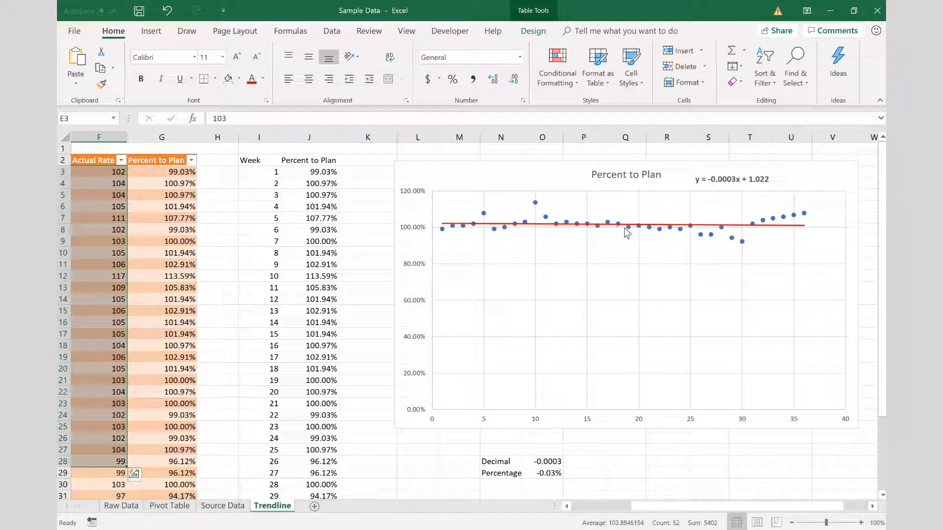
{"action": "mouse_move", "coordinate": [711, 241]}
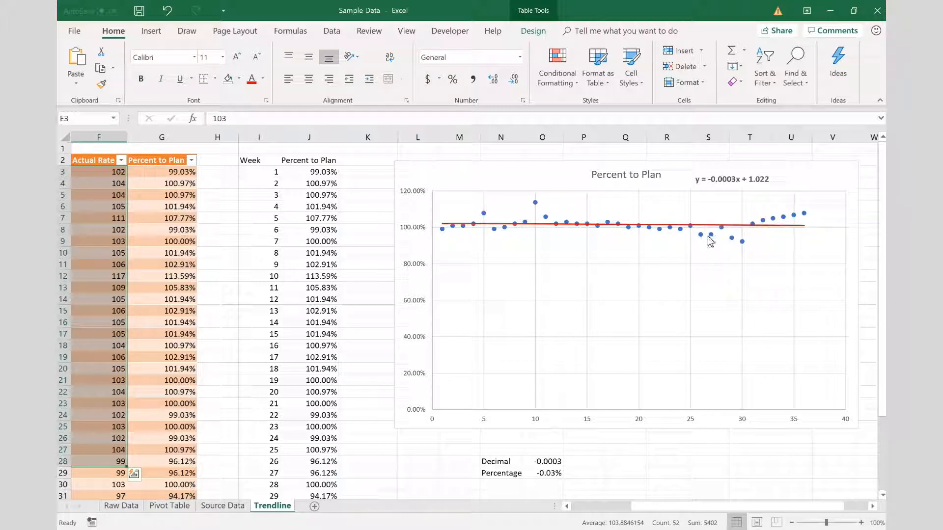
{"action": "mouse_move", "coordinate": [628, 234]}
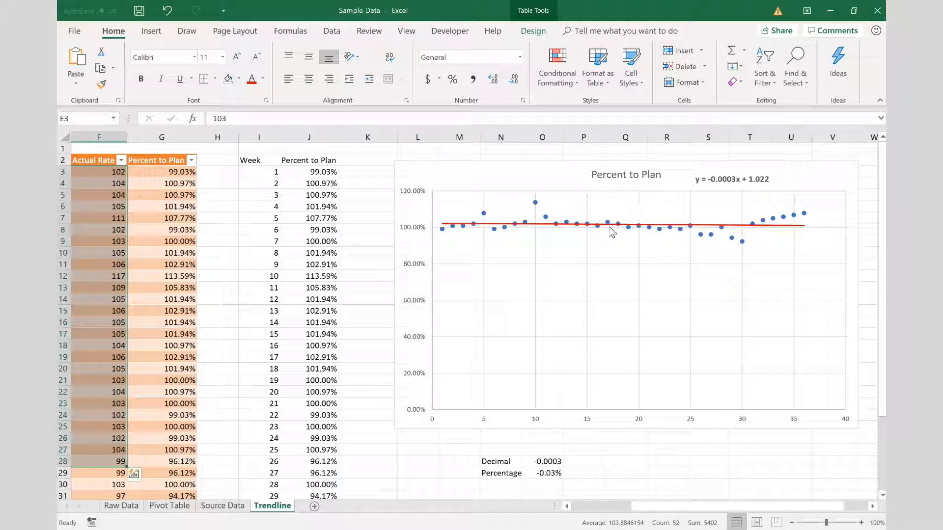
{"action": "mouse_move", "coordinate": [607, 237]}
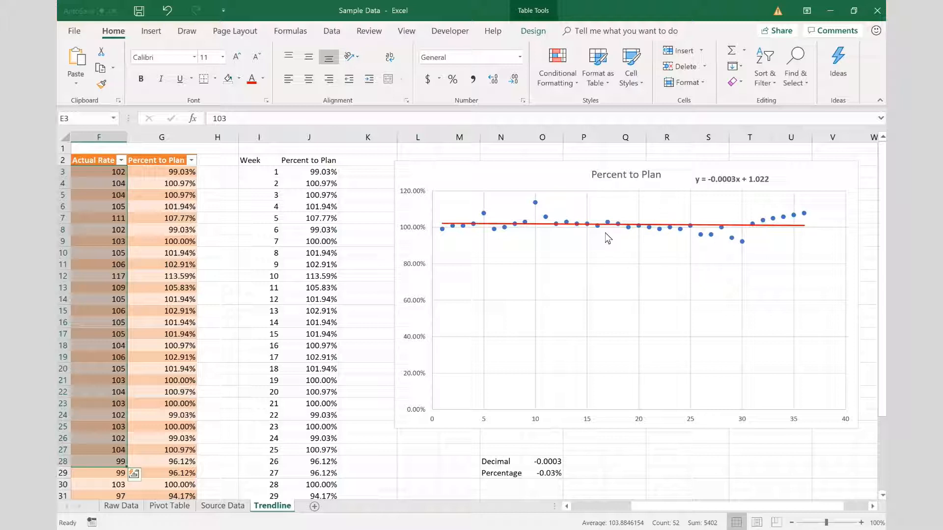
{"action": "mouse_move", "coordinate": [627, 235]}
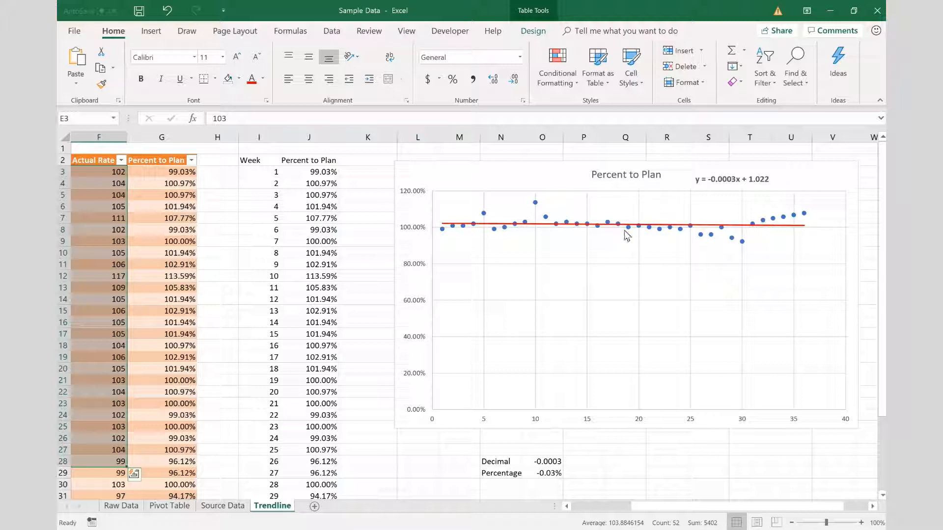
{"action": "mouse_move", "coordinate": [596, 231]}
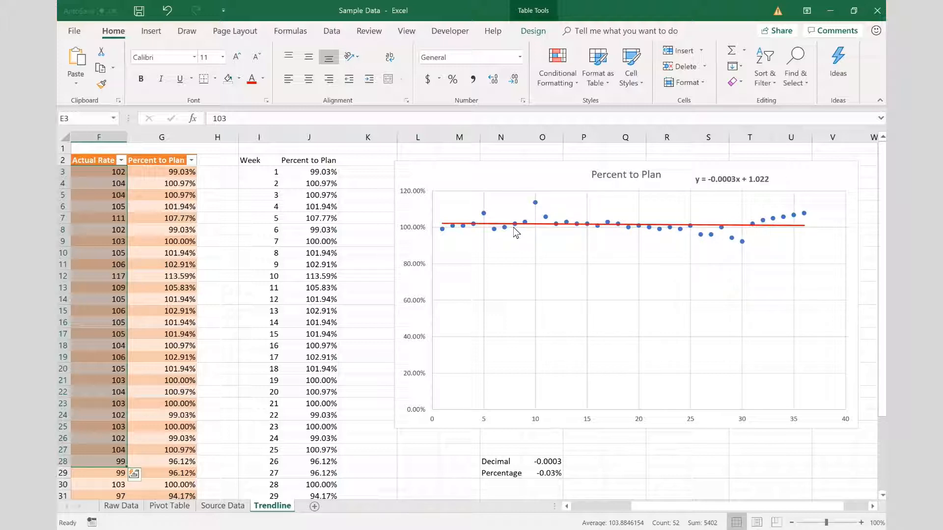
{"action": "scroll", "scroll_direction": "down", "scroll_amount": 3}
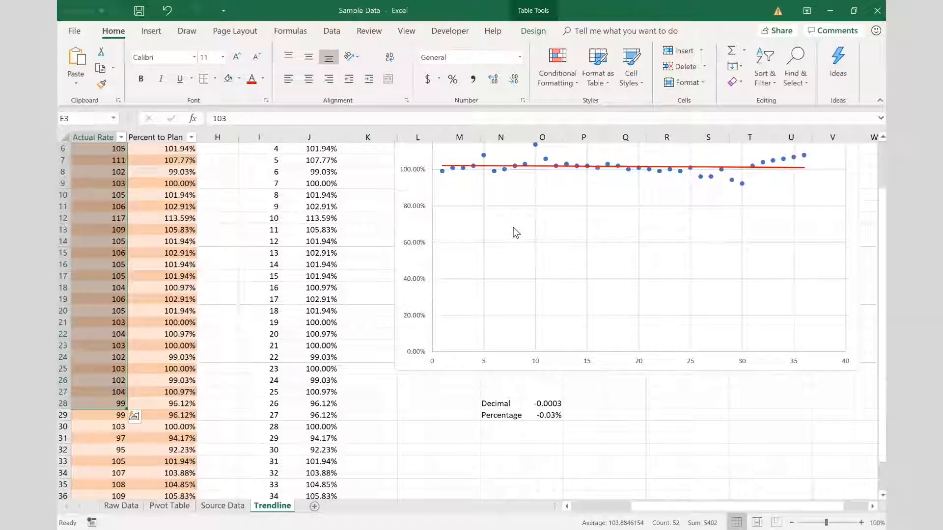